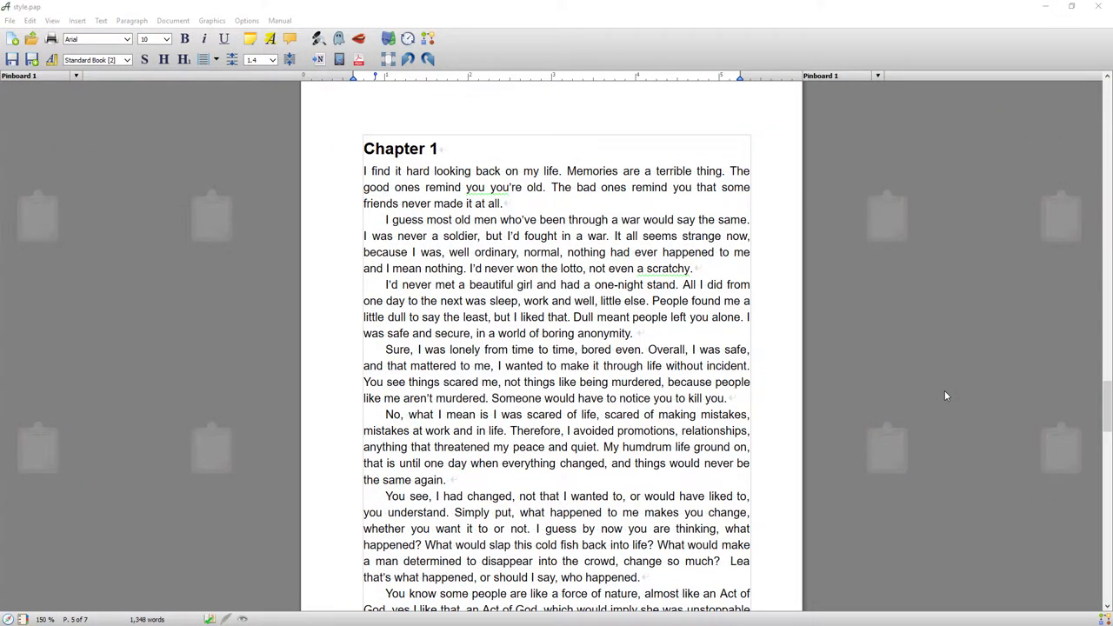
Scroll down through the Chapter 1 manuscript to view the style-analysis highlighted words
{"action": "scroll", "scroll_direction": "down", "scroll_amount": 3}
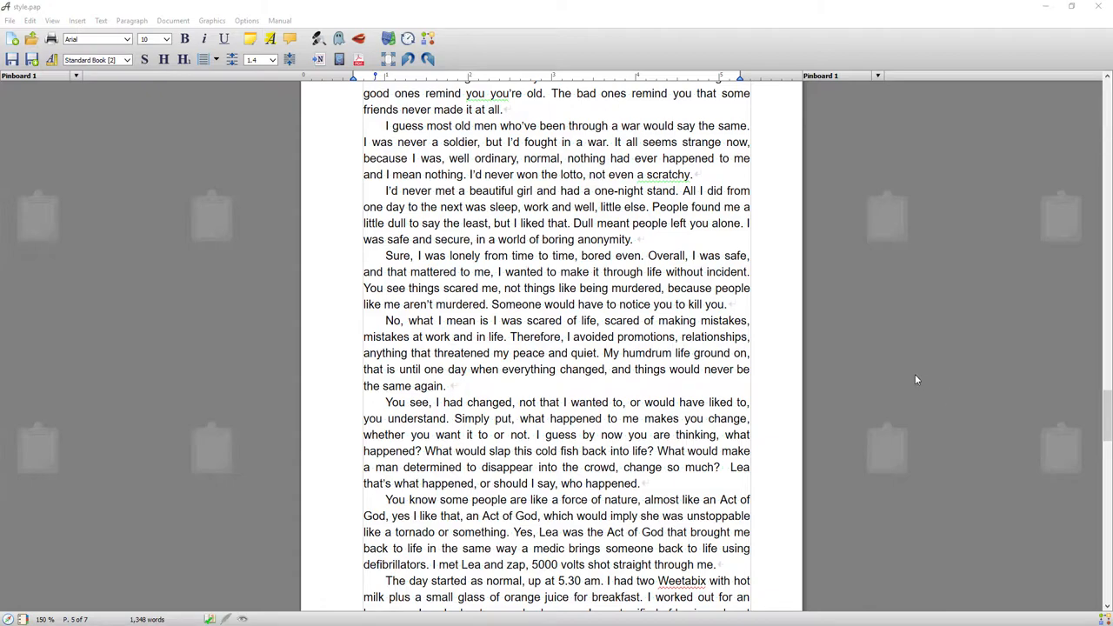
{"action": "scroll", "scroll_direction": "down", "scroll_amount": 3}
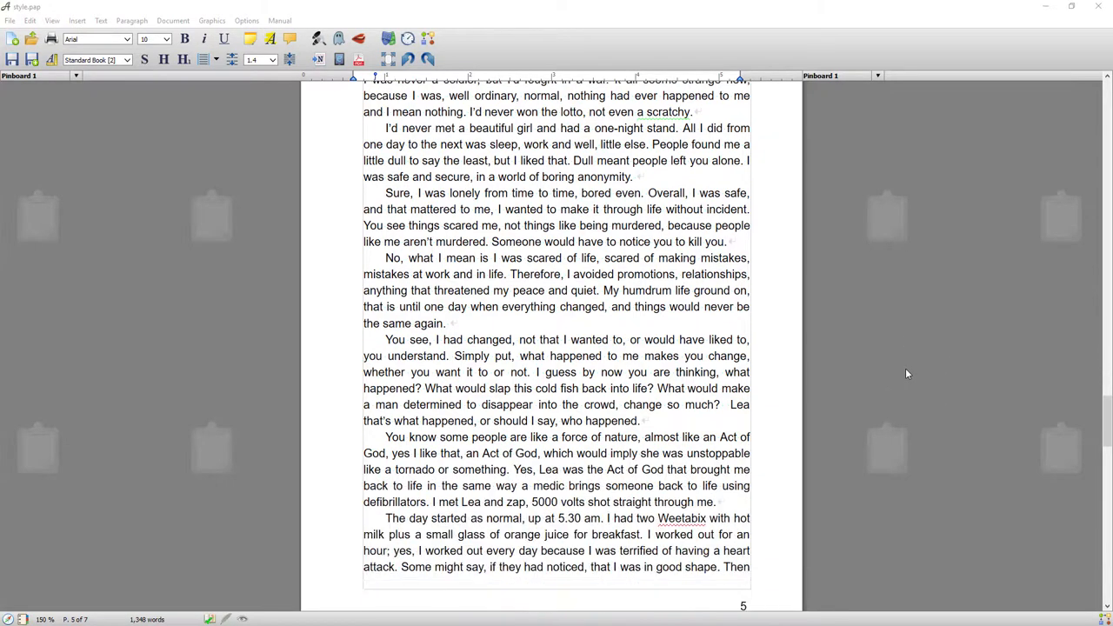
{"action": "scroll", "scroll_direction": "down", "scroll_amount": 3}
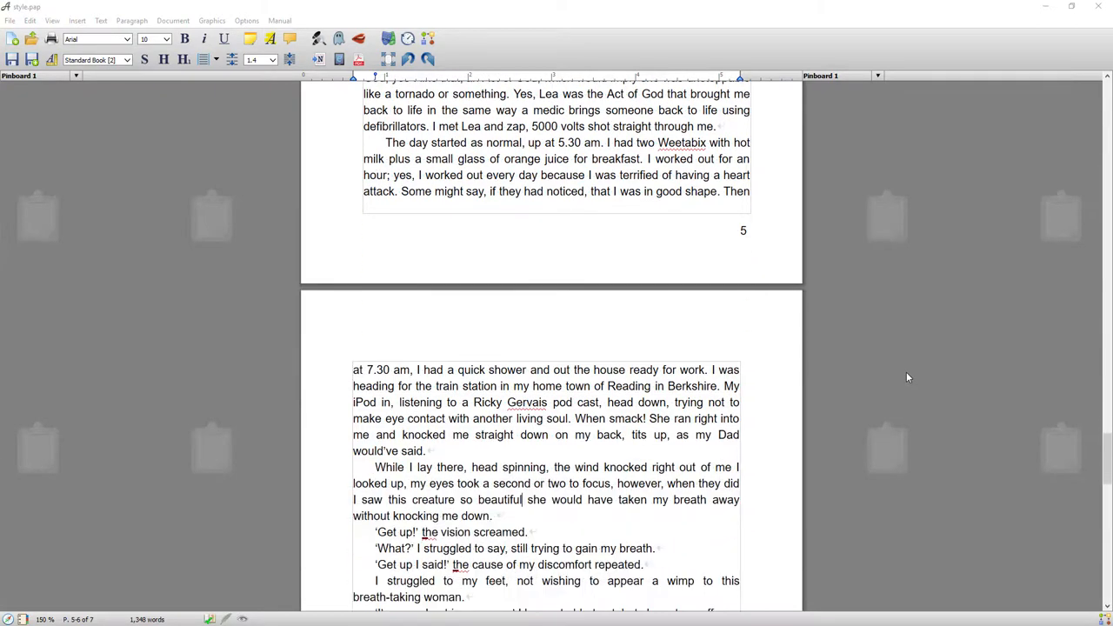
{"action": "scroll", "scroll_direction": "down", "scroll_amount": 3}
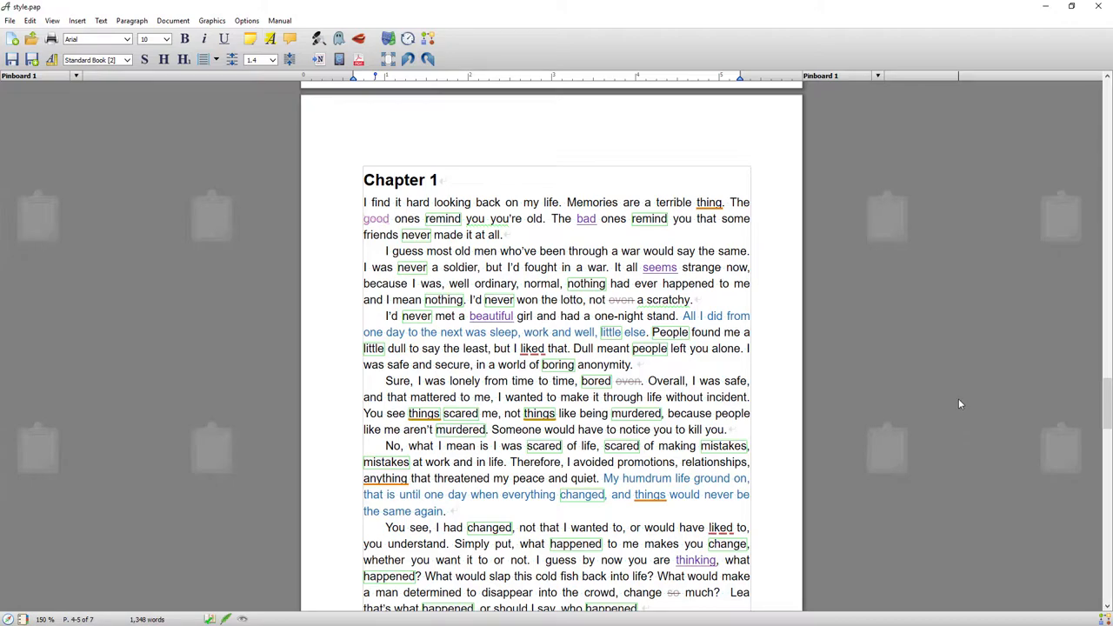
{"action": "mouse_move", "coordinate": [929, 402]}
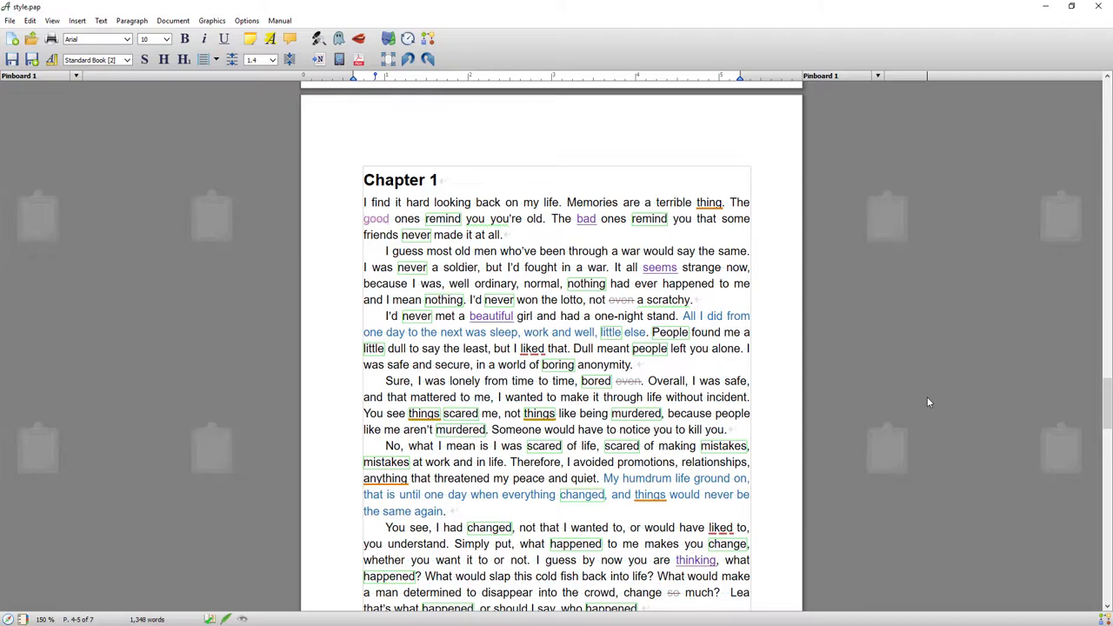
{"action": "mouse_move", "coordinate": [925, 395]}
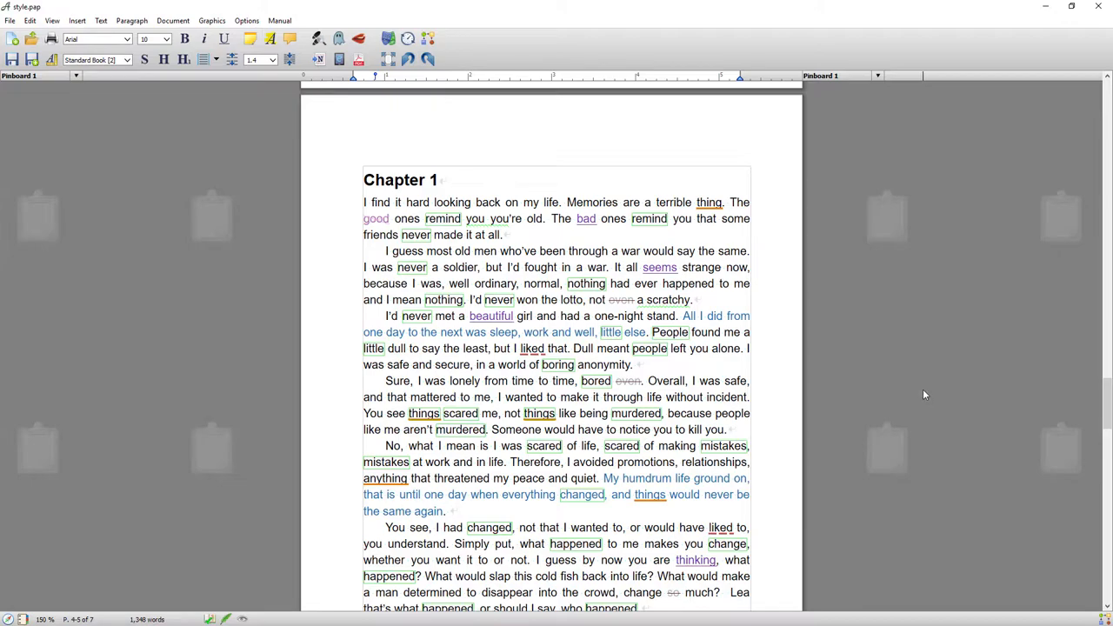
{"action": "scroll", "scroll_direction": "down", "scroll_amount": 3}
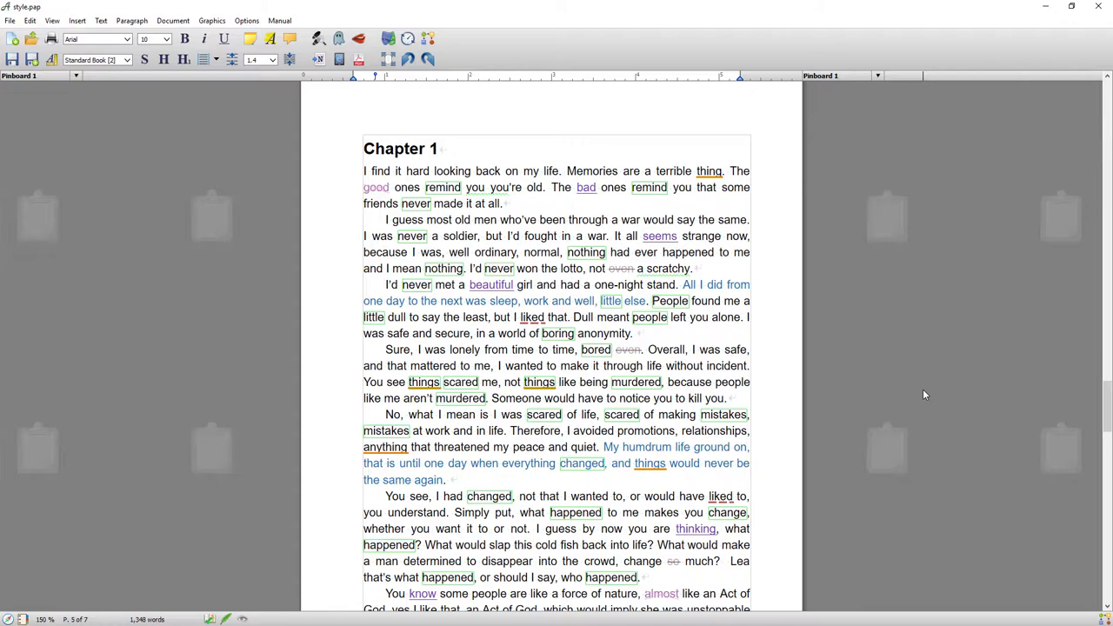
{"action": "scroll", "scroll_direction": "down", "scroll_amount": 3}
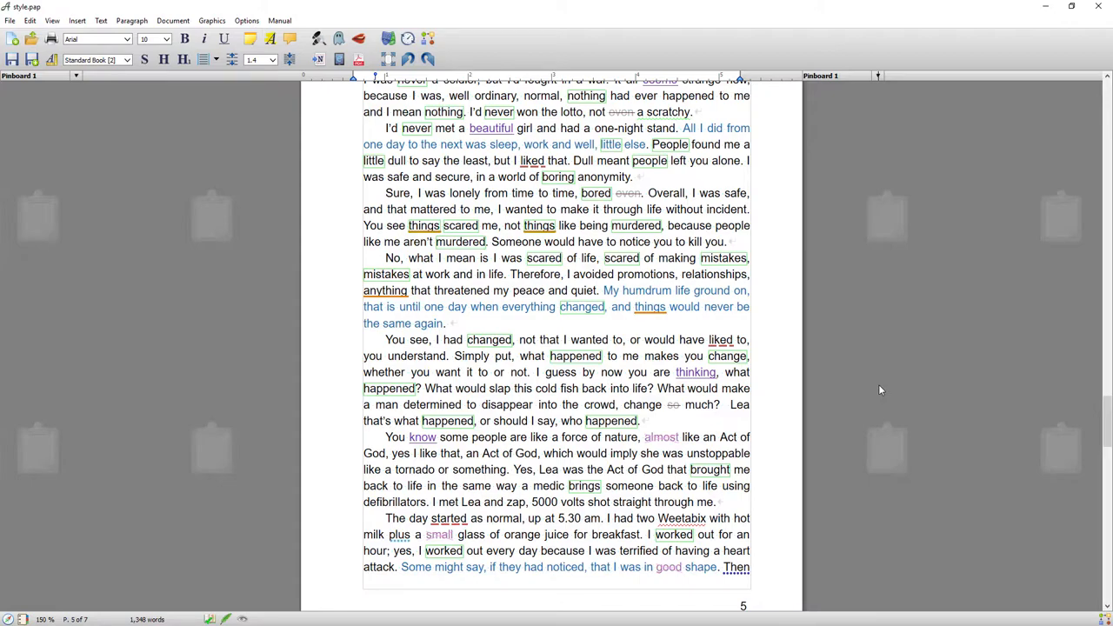
{"action": "scroll", "scroll_direction": "down", "scroll_amount": 3}
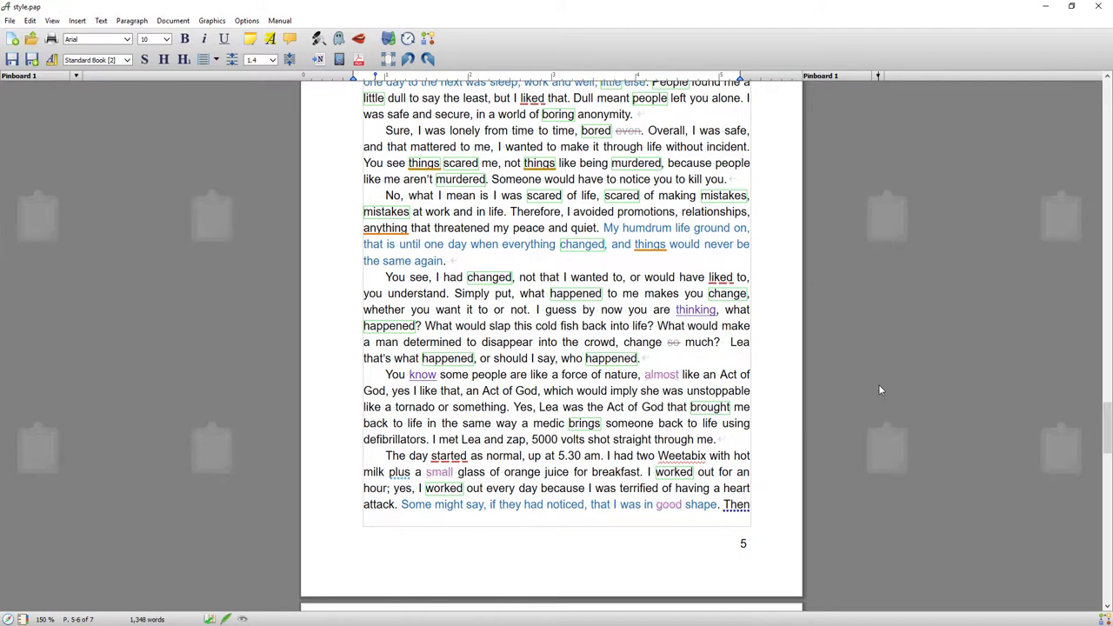
{"action": "scroll", "scroll_direction": "down", "scroll_amount": 3}
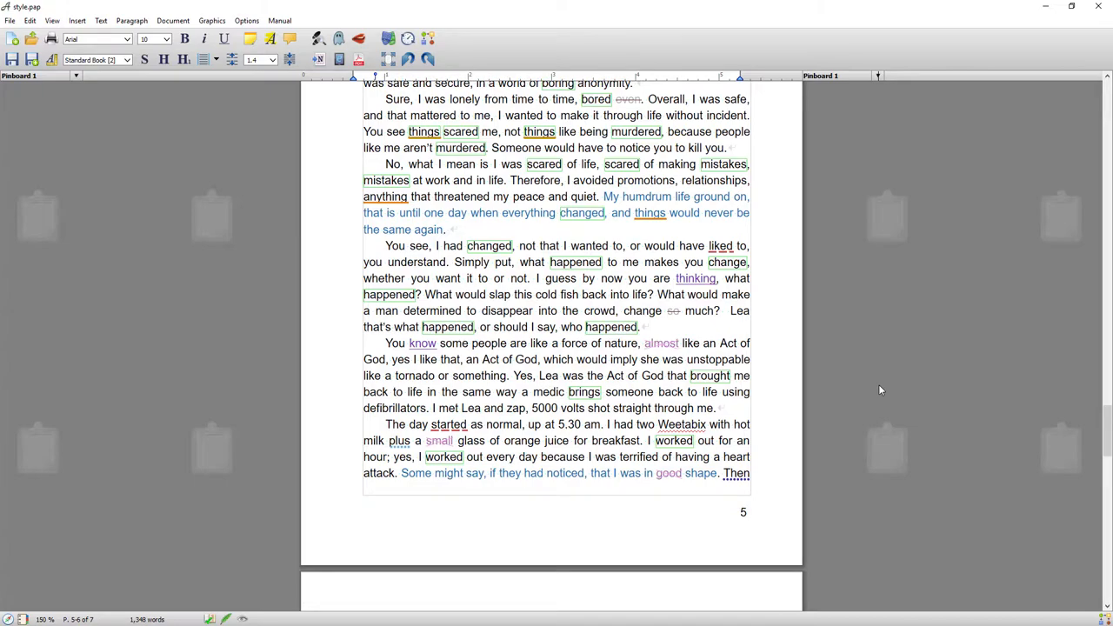
{"action": "scroll", "scroll_direction": "down", "scroll_amount": 3}
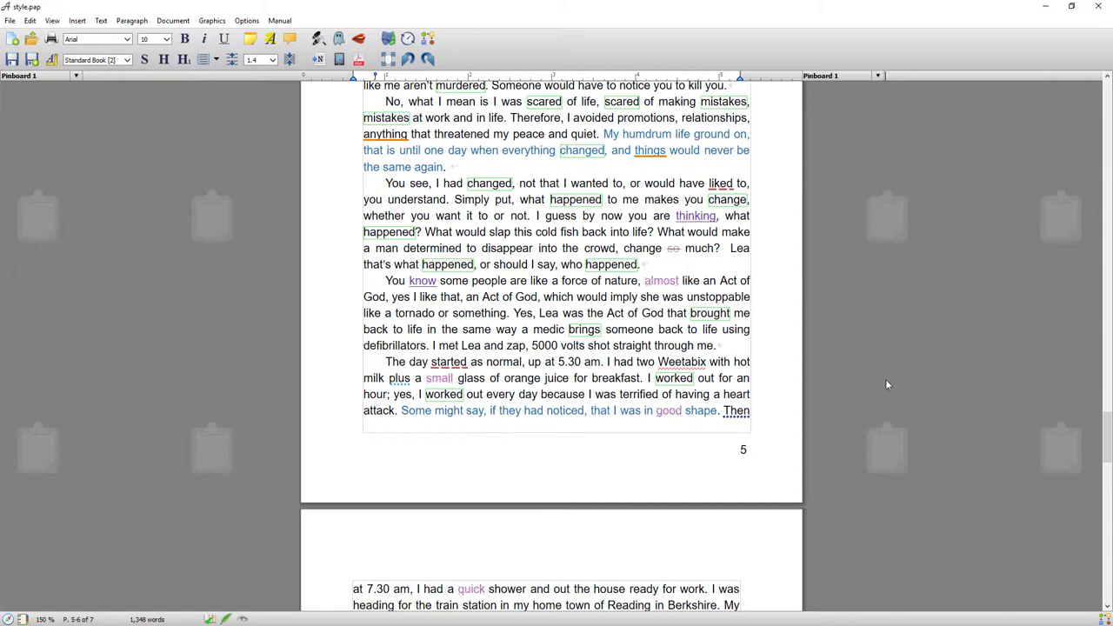
{"action": "scroll", "scroll_direction": "down", "scroll_amount": 3}
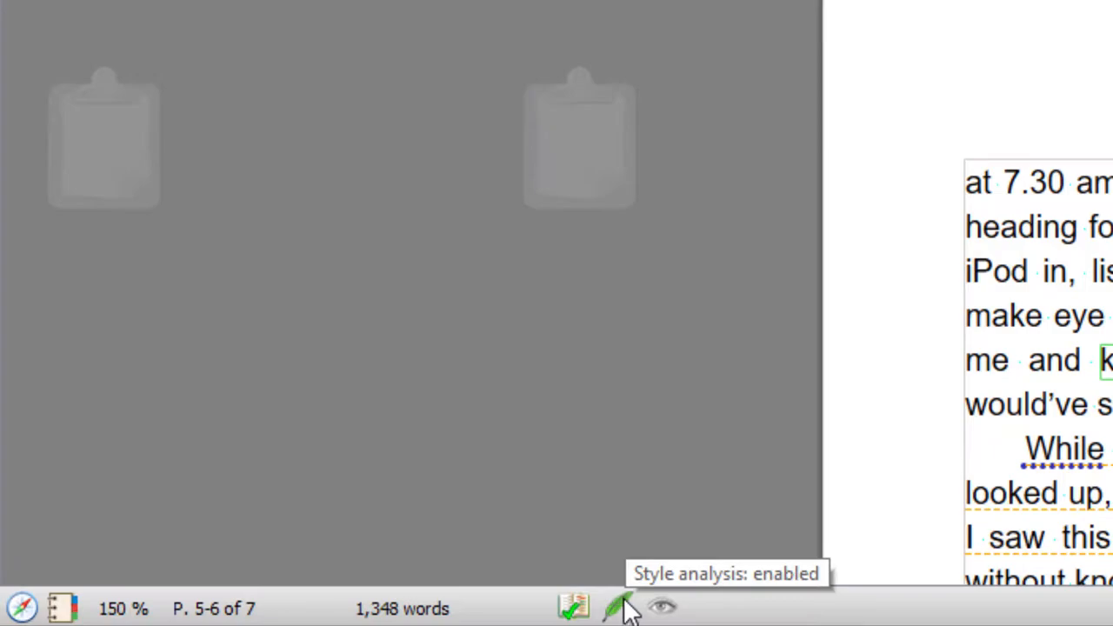
Set the style analysis level to Basics (Level 0) from the status bar
{"action": "left_click", "coordinate": [613, 607]}
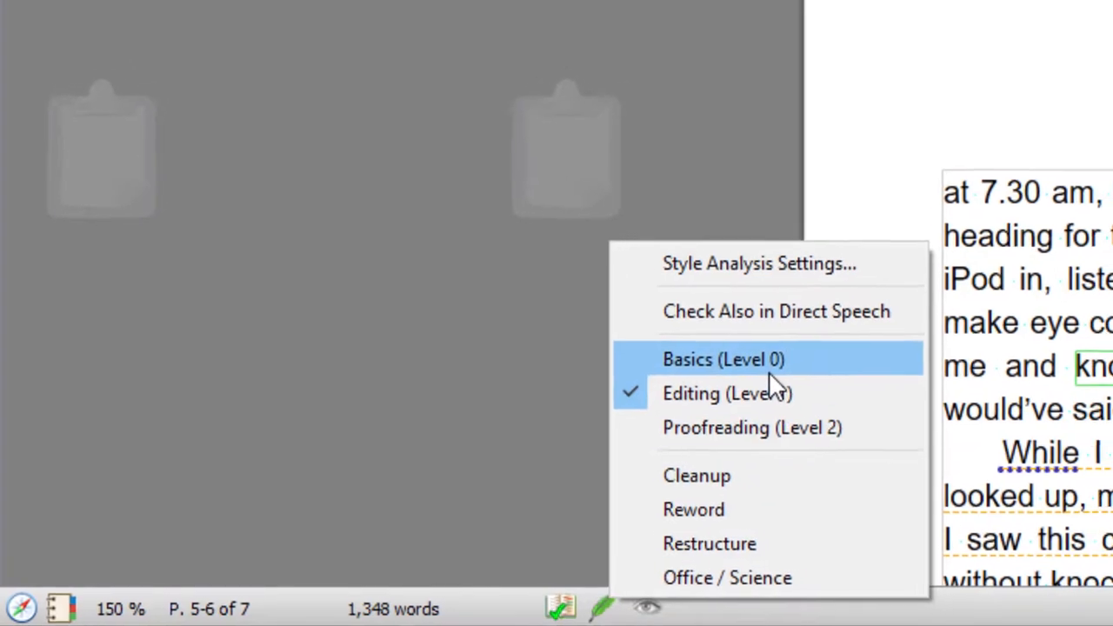
{"action": "left_click", "coordinate": [724, 359]}
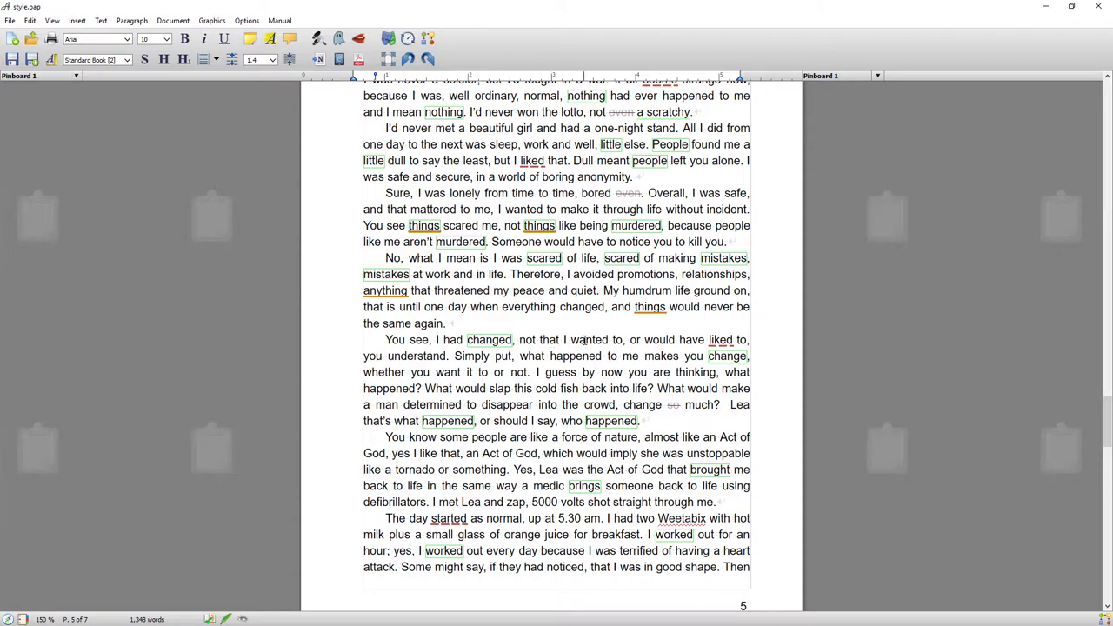
{"action": "scroll", "scroll_direction": "up", "scroll_amount": 3}
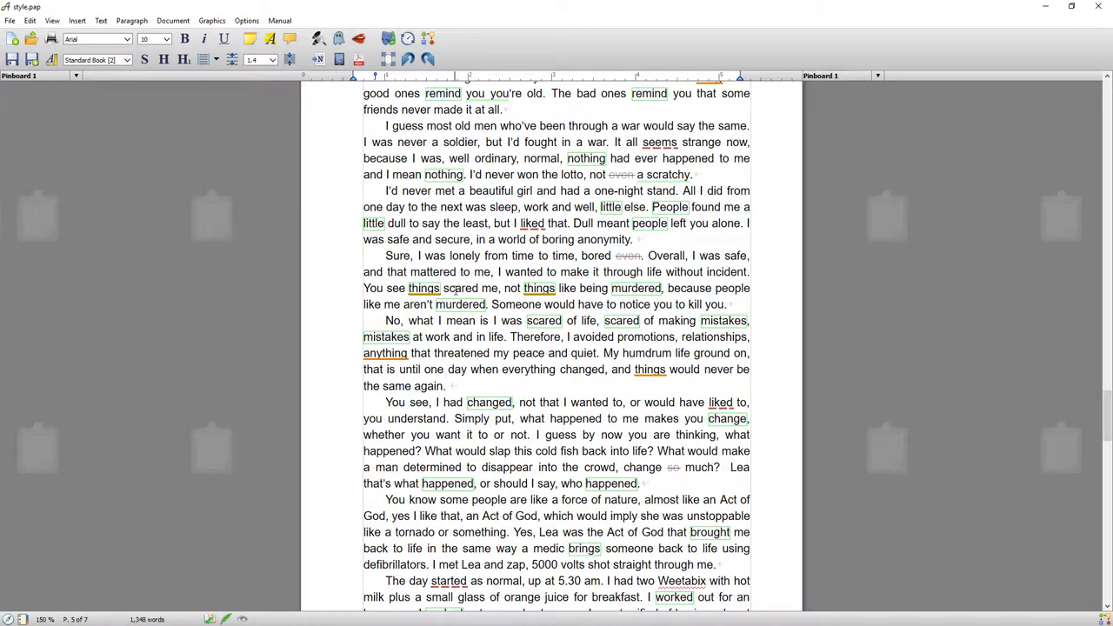
{"action": "mouse_move", "coordinate": [543, 320]}
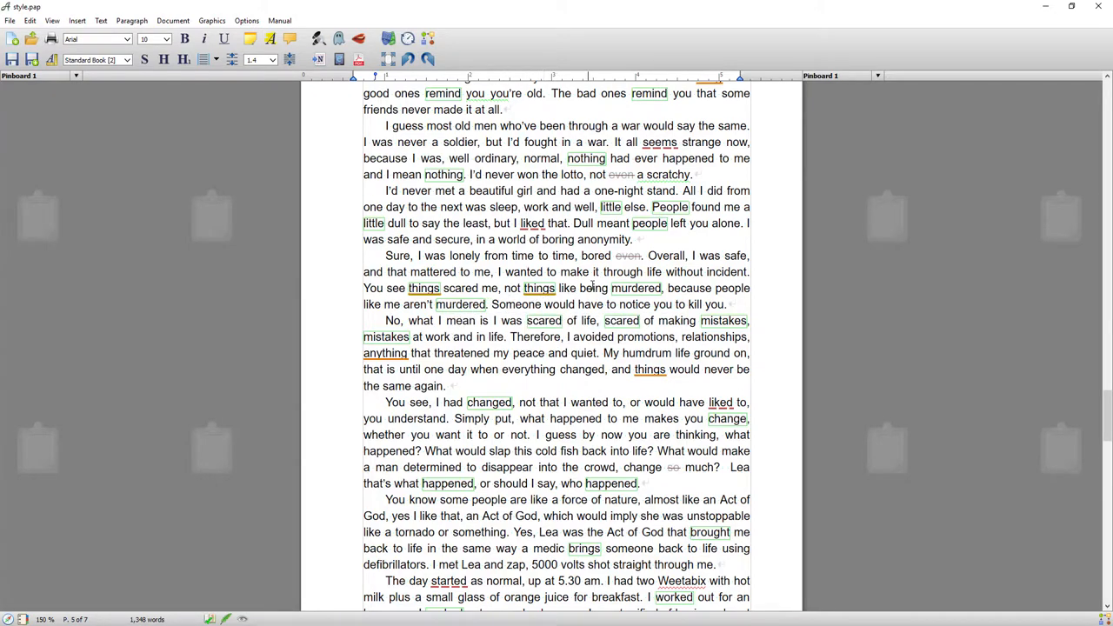
Scroll through the chapter to page 7 reviewing the sparser Basics-level marks
{"action": "scroll", "scroll_direction": "down", "scroll_amount": 3}
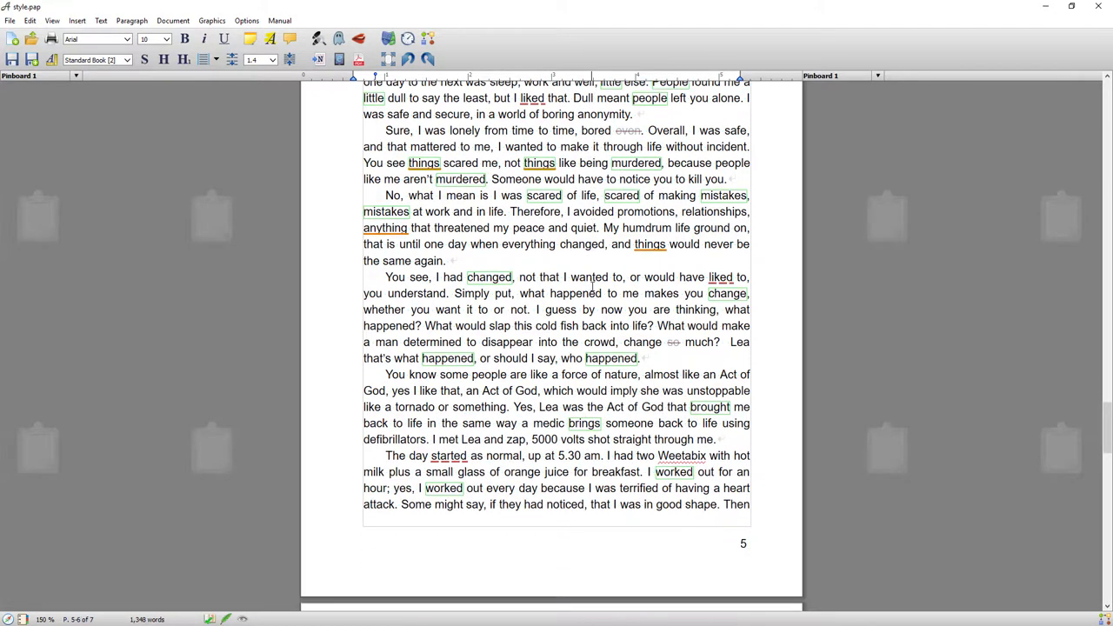
{"action": "scroll", "scroll_direction": "down", "scroll_amount": 3}
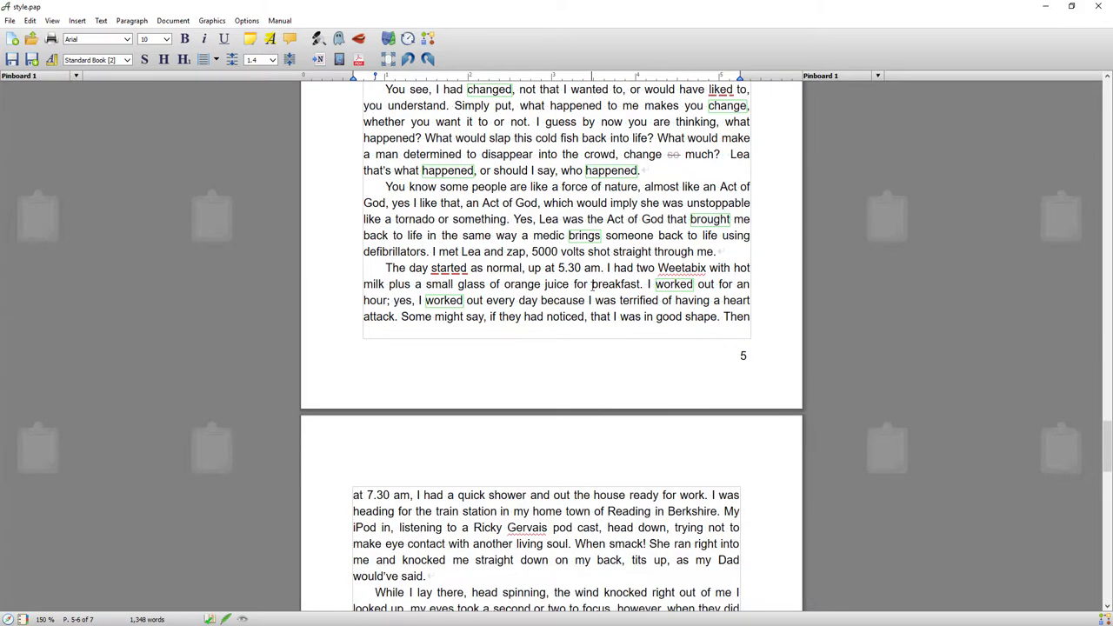
{"action": "scroll", "scroll_direction": "down", "scroll_amount": 3}
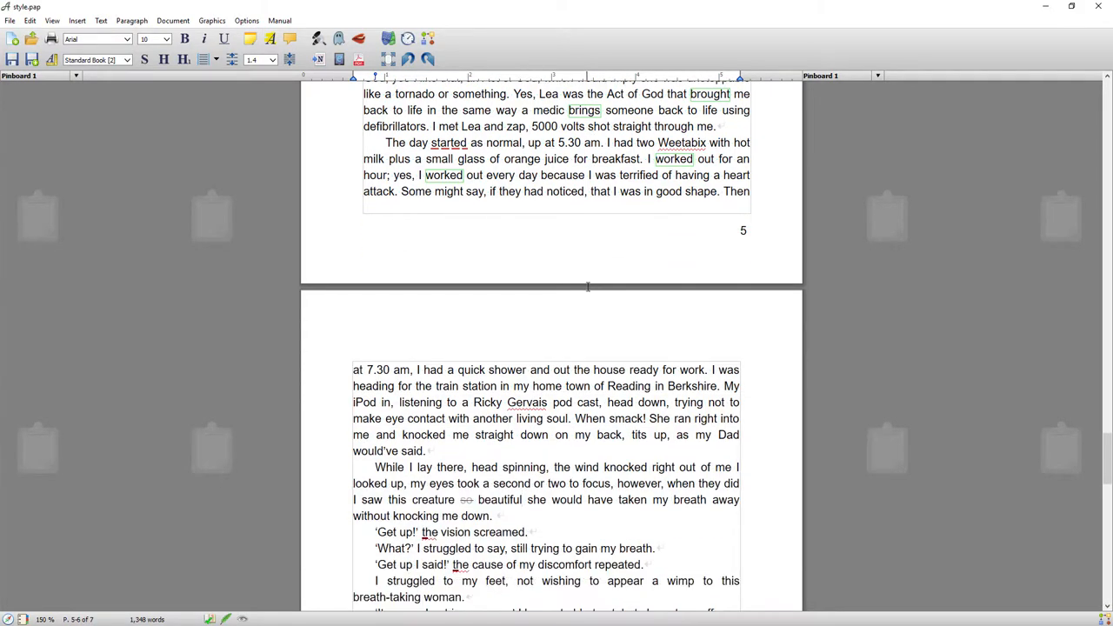
{"action": "scroll", "scroll_direction": "down", "scroll_amount": 3}
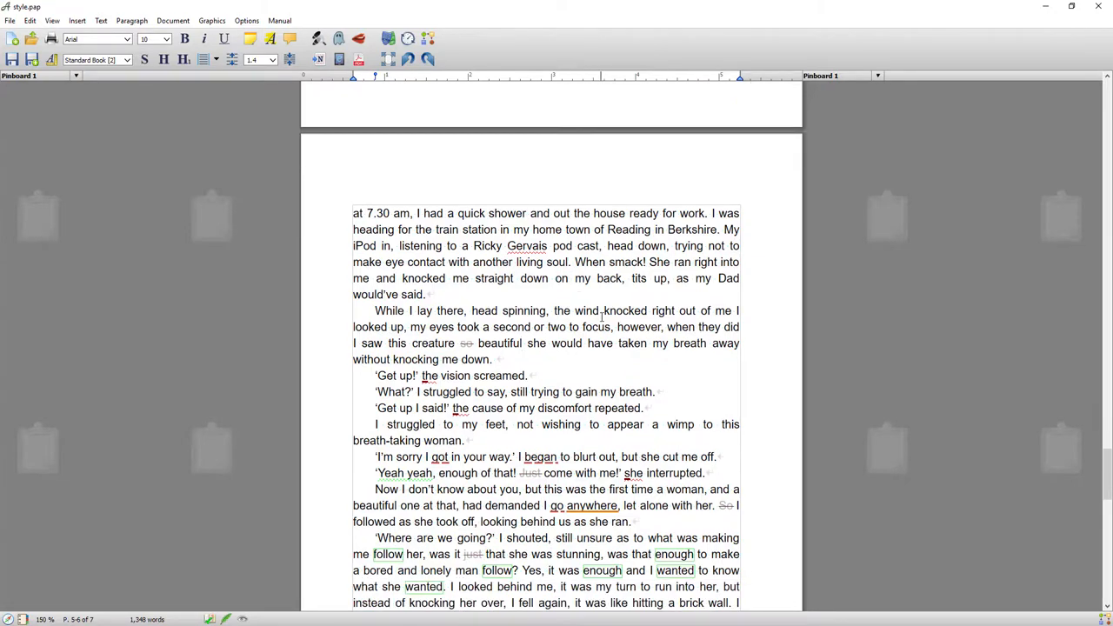
{"action": "scroll", "scroll_direction": "down", "scroll_amount": 3}
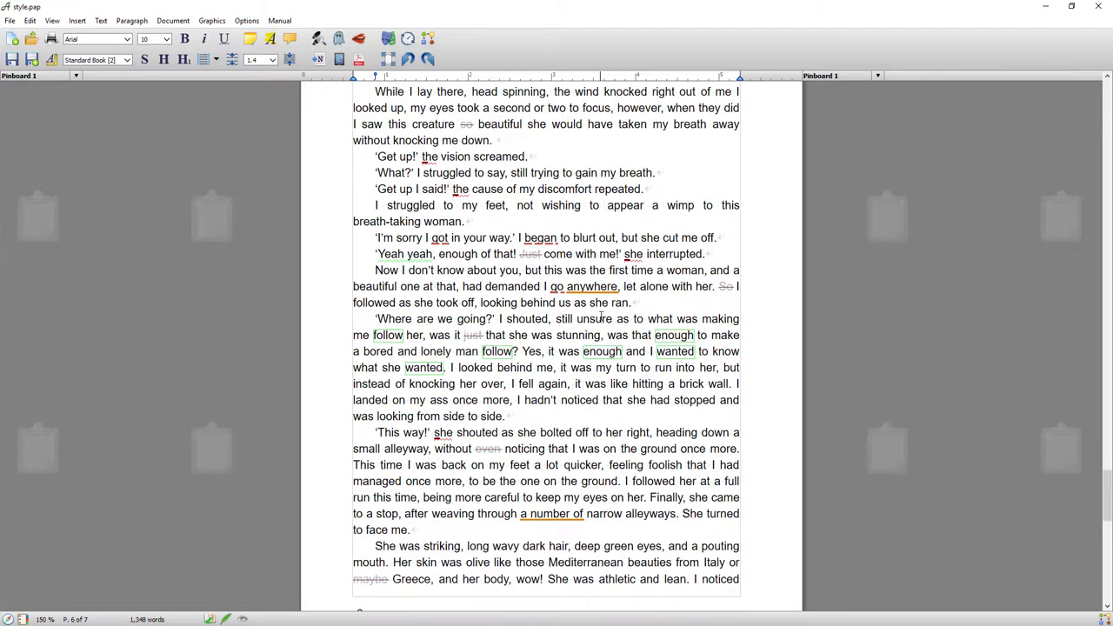
{"action": "scroll", "scroll_direction": "down", "scroll_amount": 3}
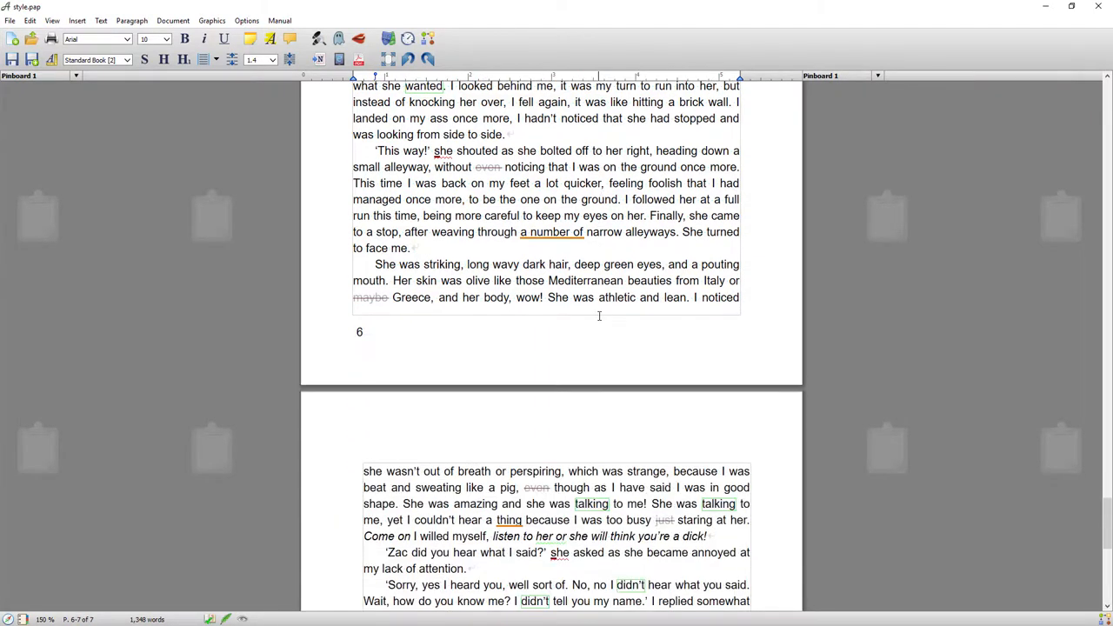
{"action": "scroll", "scroll_direction": "down", "scroll_amount": 3}
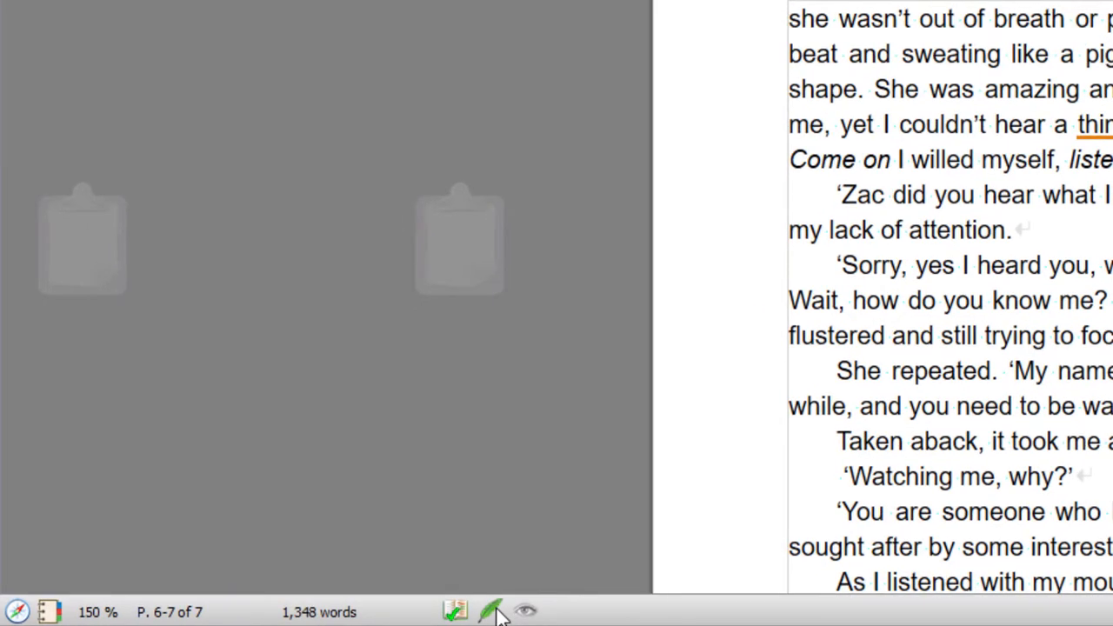
Bring up the style analysis level options and review the page at Proofreading (Level 2)
{"action": "left_click", "coordinate": [490, 613]}
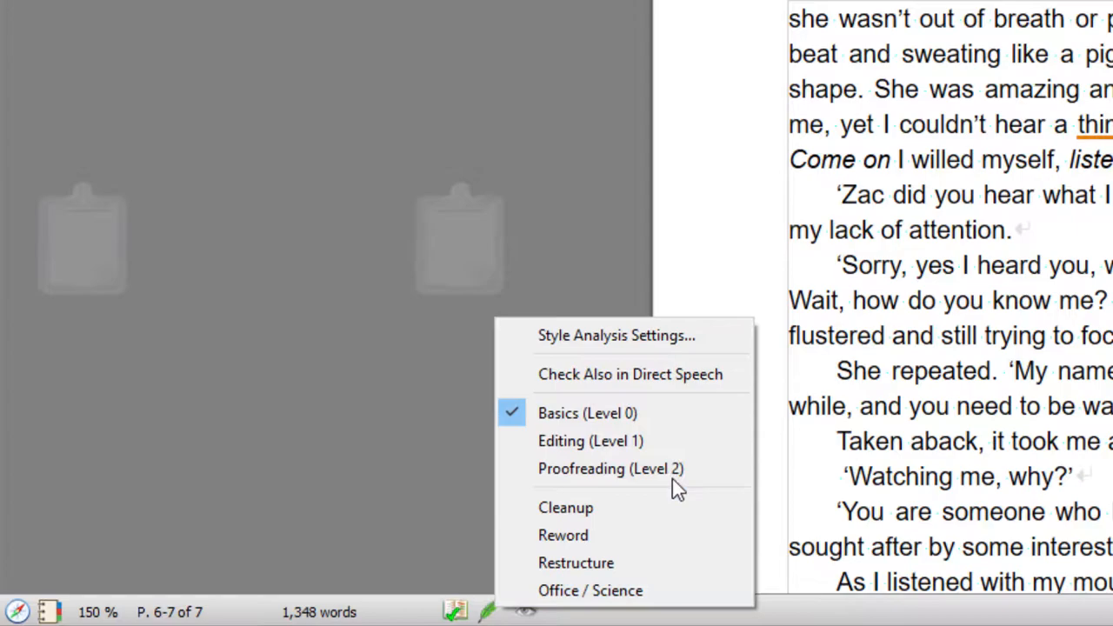
{"action": "mouse_move", "coordinate": [592, 440]}
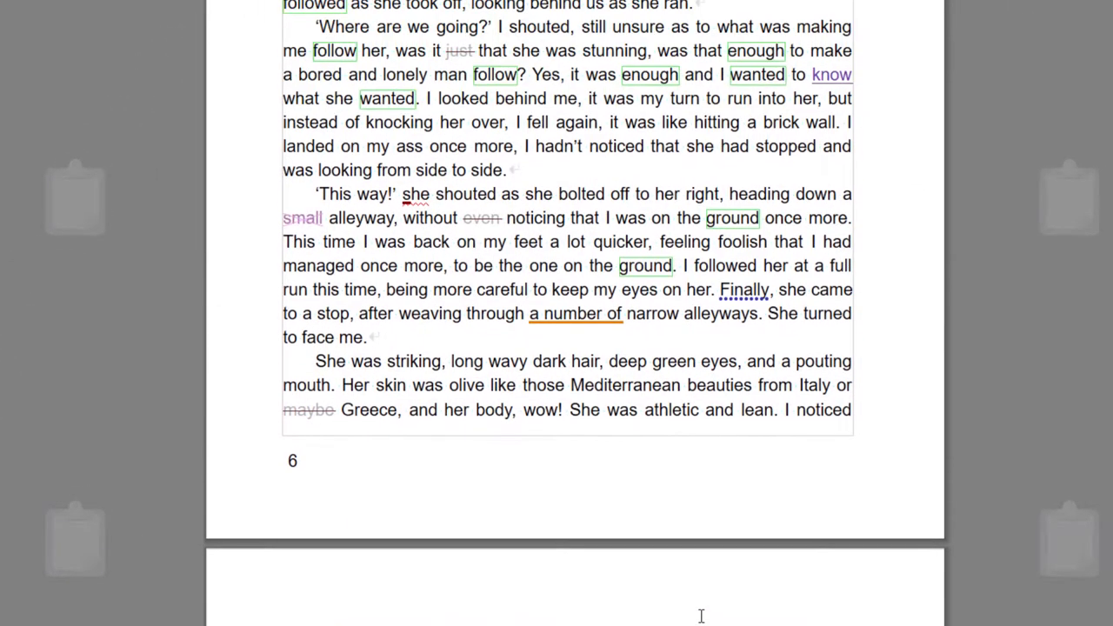
{"action": "scroll", "scroll_direction": "up", "scroll_amount": 3}
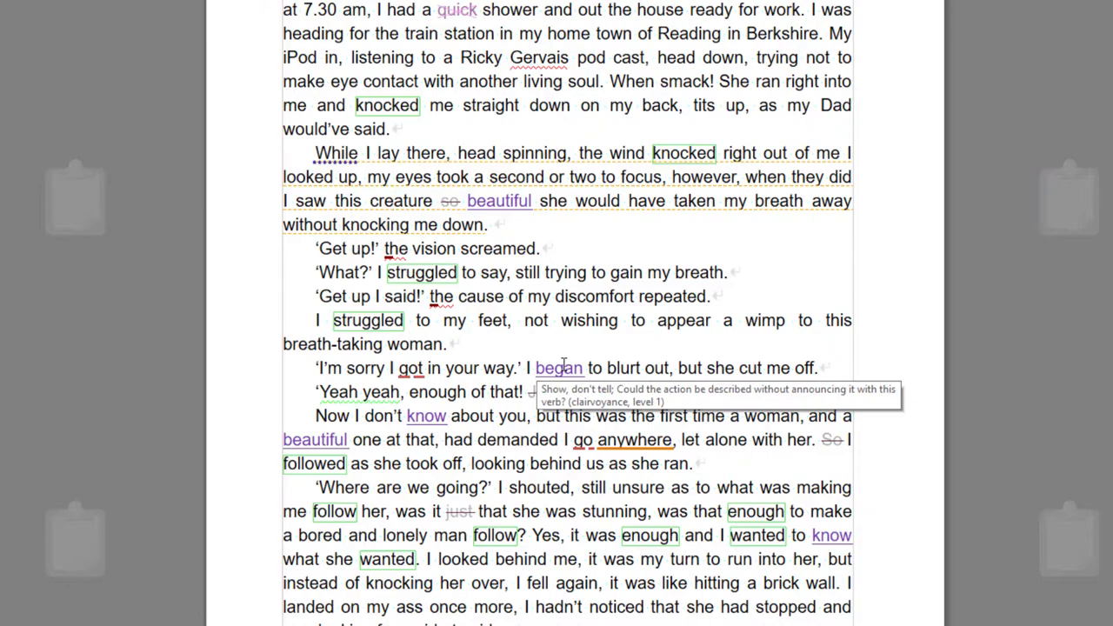
{"action": "mouse_move", "coordinate": [679, 337]}
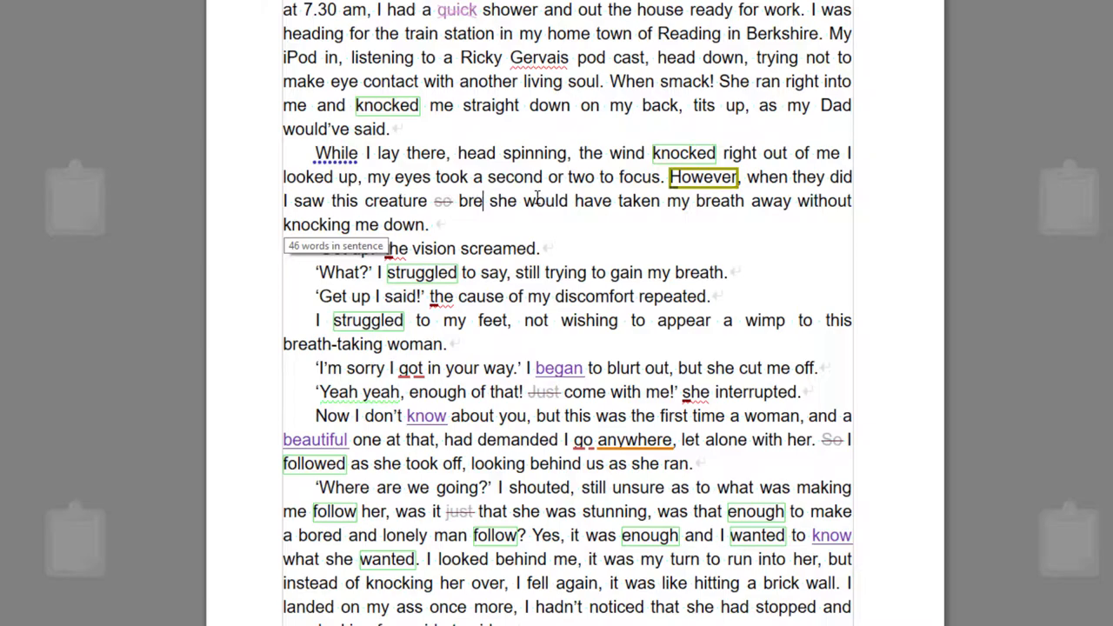
Inspect the style analysis highlights and explanations across pages 5 and 6
{"action": "type", "text": "athta"}
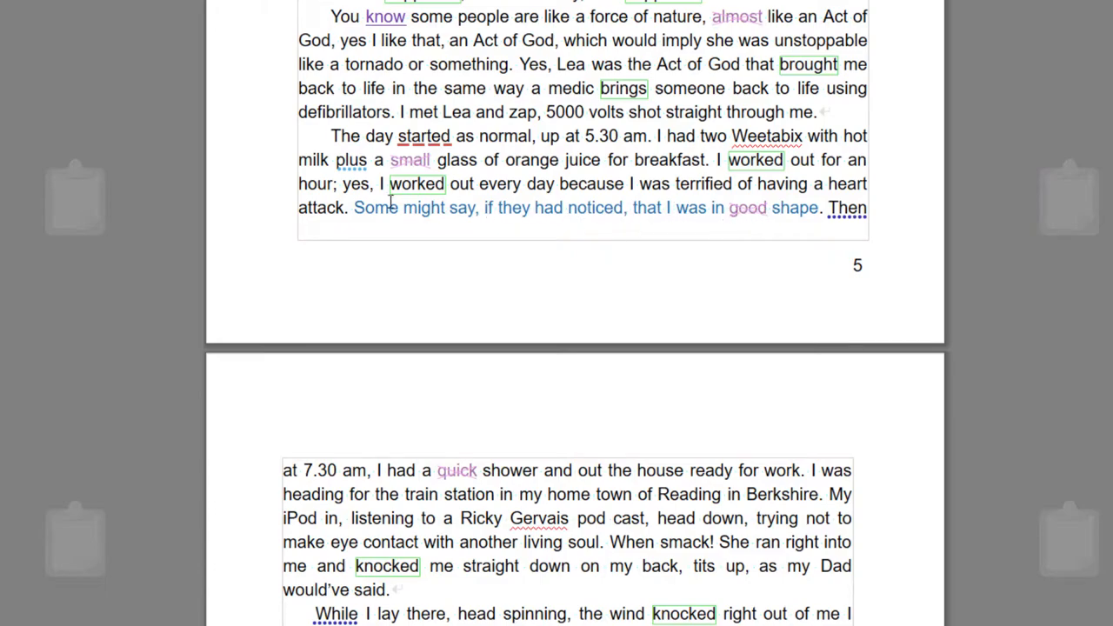
{"action": "mouse_move", "coordinate": [621, 217]}
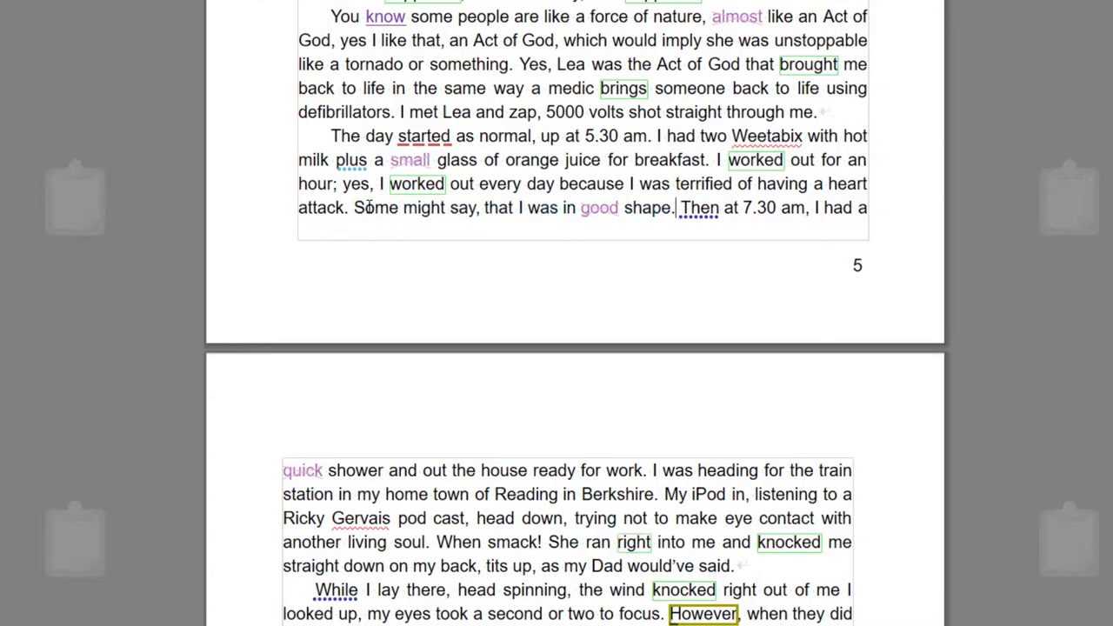
{"action": "mouse_move", "coordinate": [557, 207]}
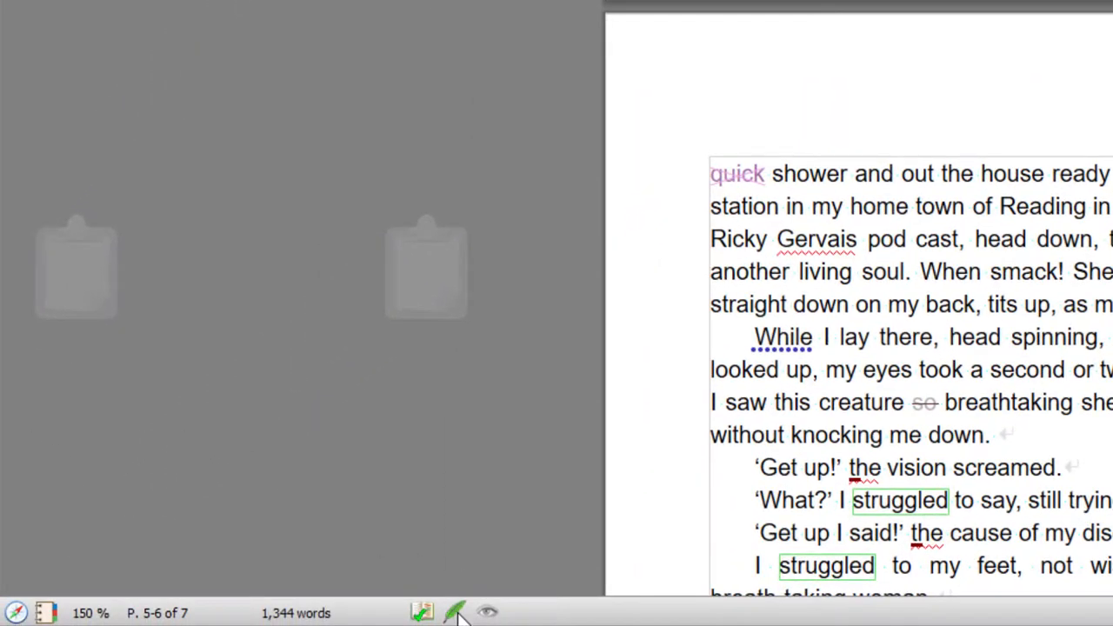
Apply Proofreading (Level 2) and review its fuller marks through pages 5–7
{"action": "left_click", "coordinate": [456, 612]}
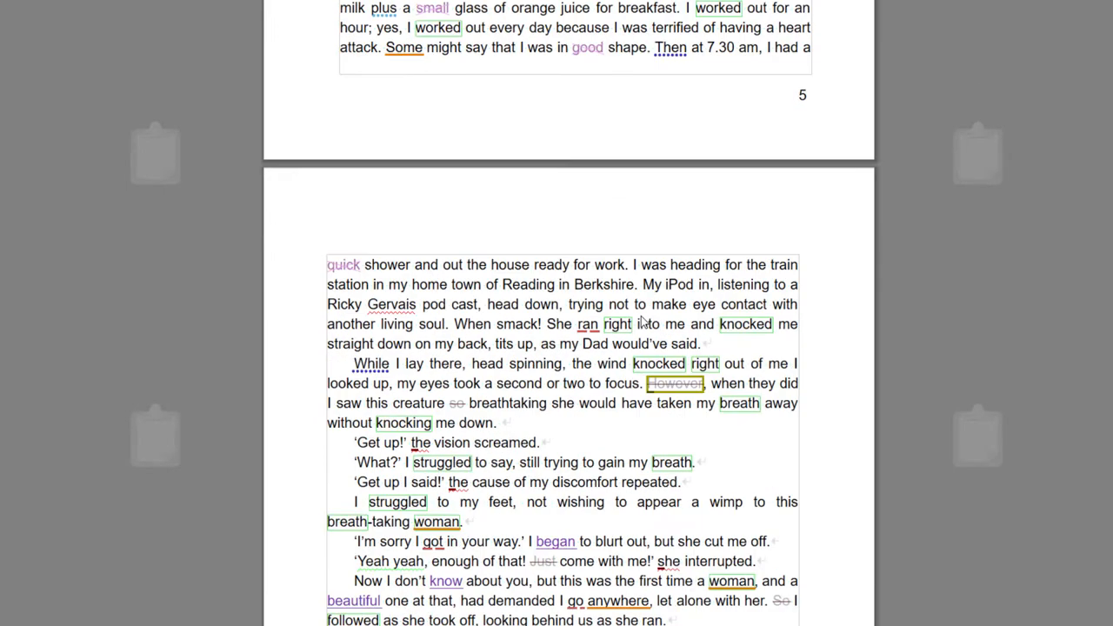
{"action": "scroll", "scroll_direction": "down", "scroll_amount": 3}
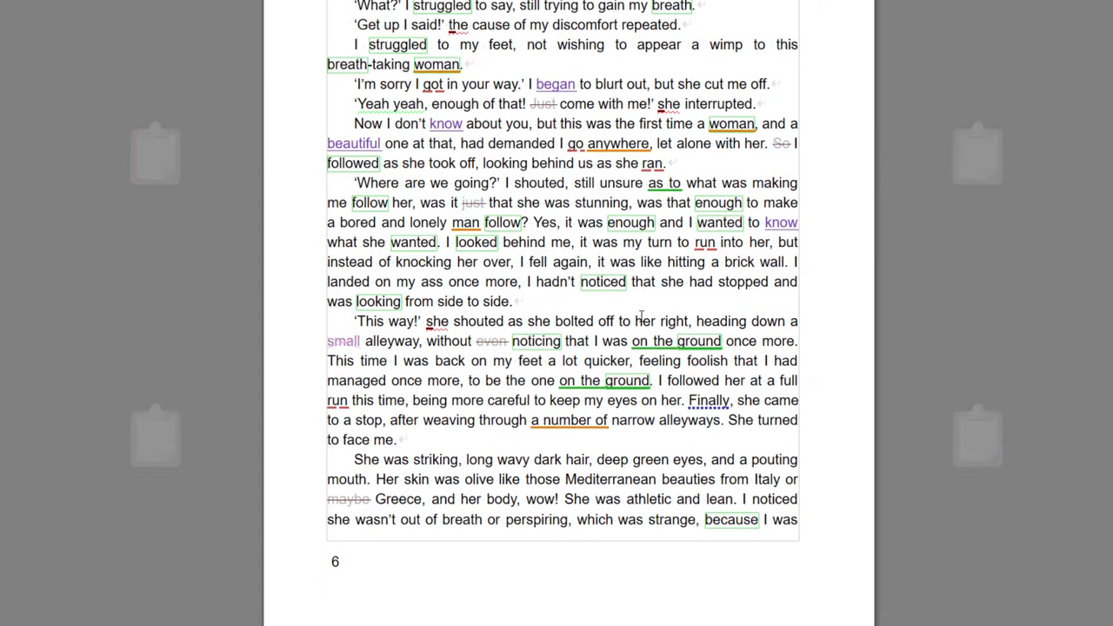
{"action": "scroll", "scroll_direction": "down", "scroll_amount": 3}
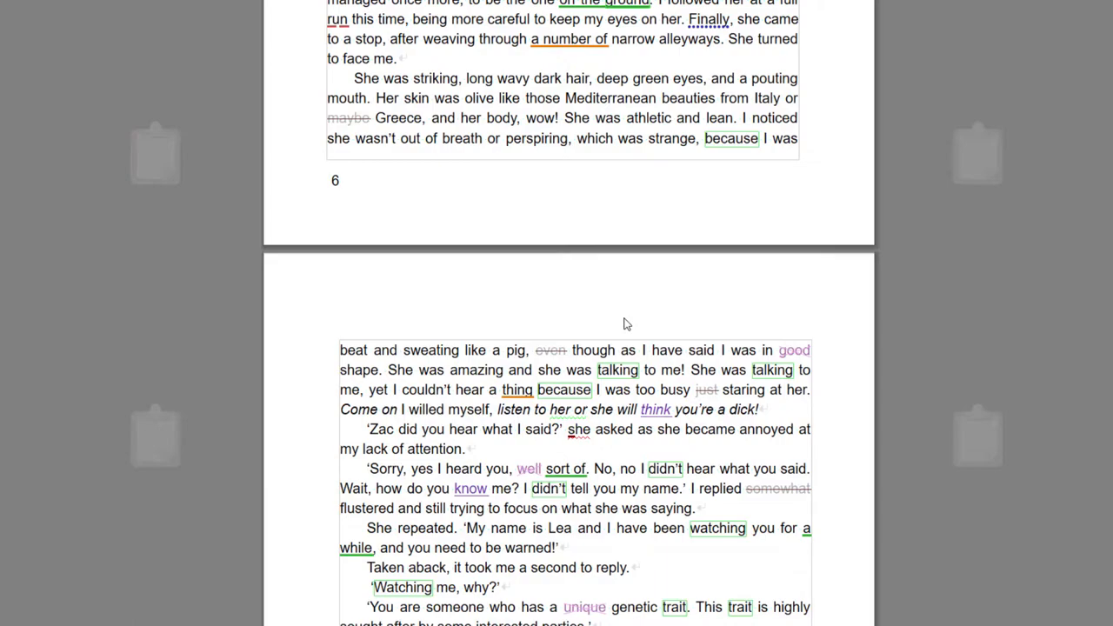
{"action": "scroll", "scroll_direction": "down", "scroll_amount": 3}
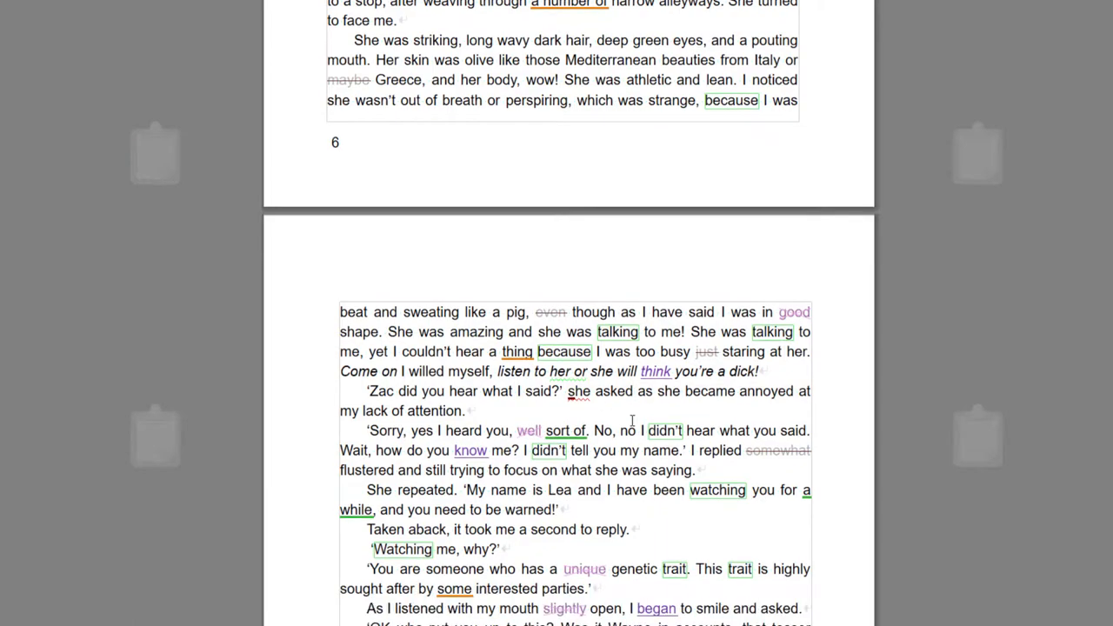
{"action": "scroll", "scroll_direction": "down", "scroll_amount": 3}
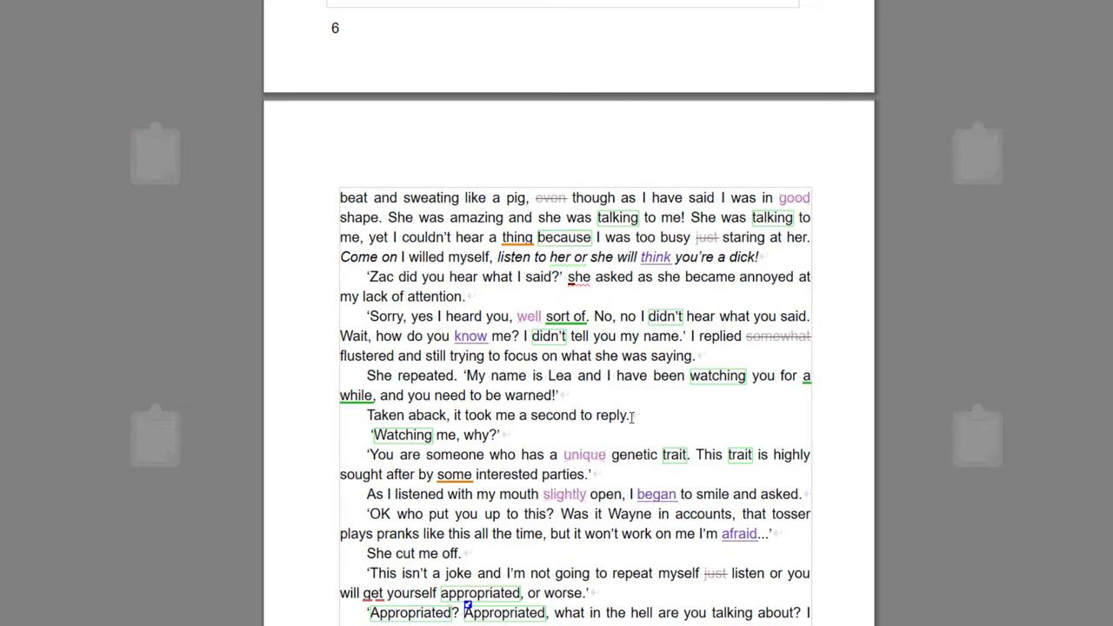
{"action": "scroll", "scroll_direction": "down", "scroll_amount": 3}
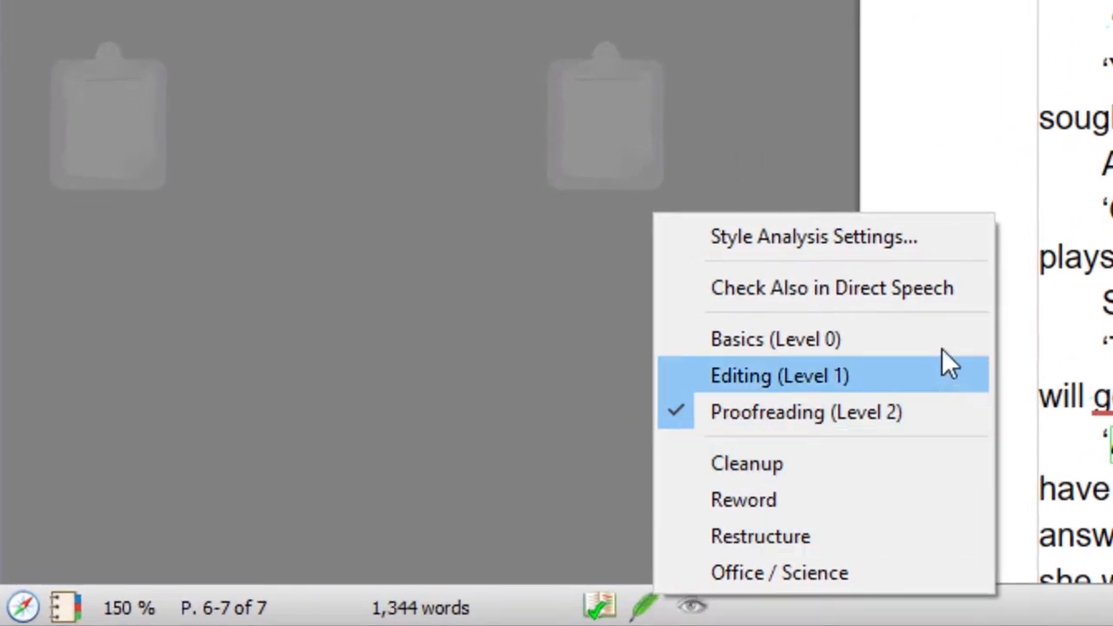
{"action": "mouse_move", "coordinate": [832, 289]}
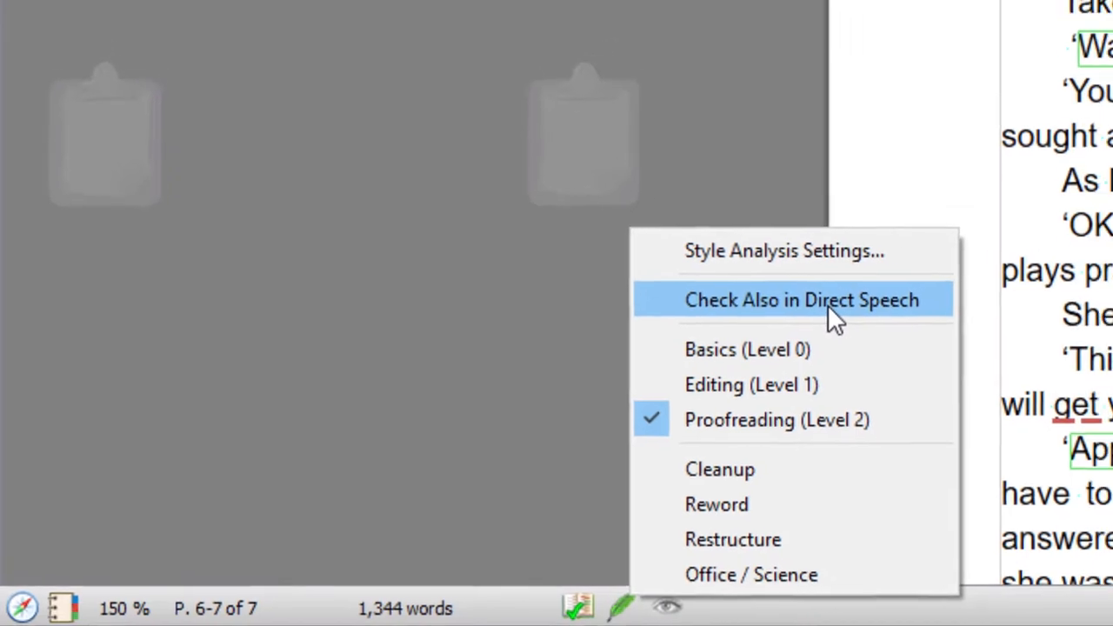
Enable Check Also in Direct Speech so dialogue lines are style-marked too
{"action": "left_click", "coordinate": [802, 299]}
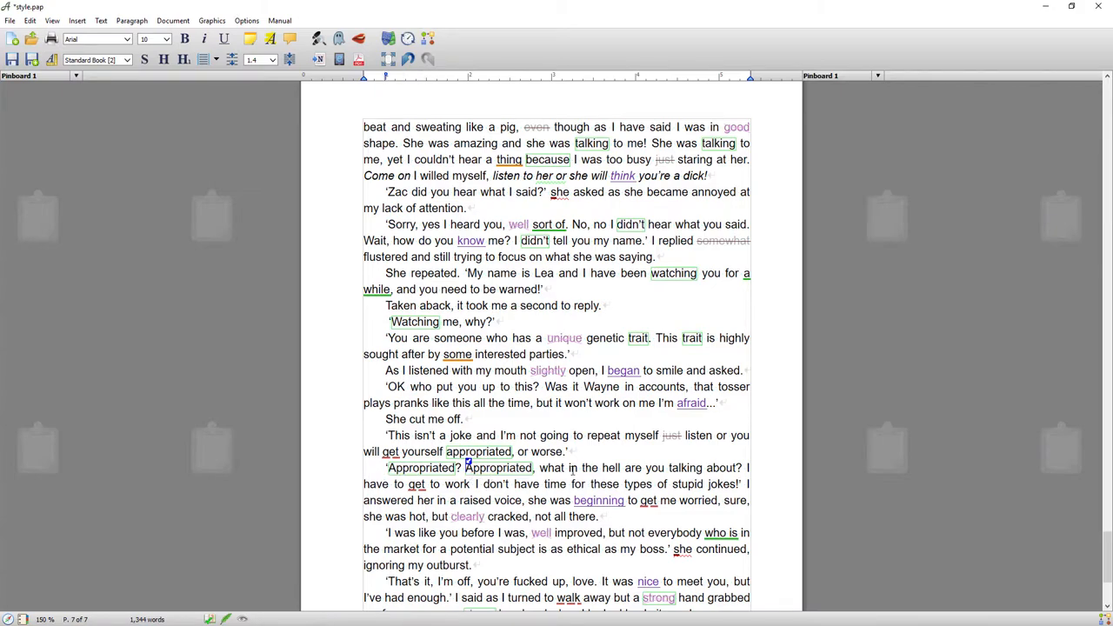
{"action": "mouse_move", "coordinate": [609, 471]}
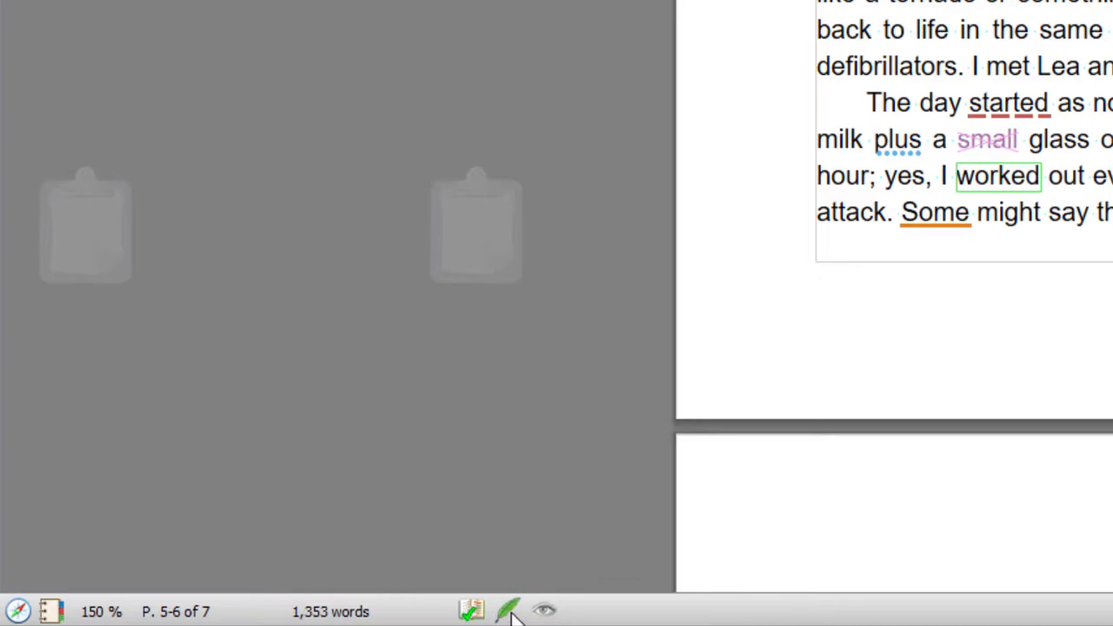
Open Style Analysis Settings from the status bar menu
{"action": "left_click", "coordinate": [509, 611]}
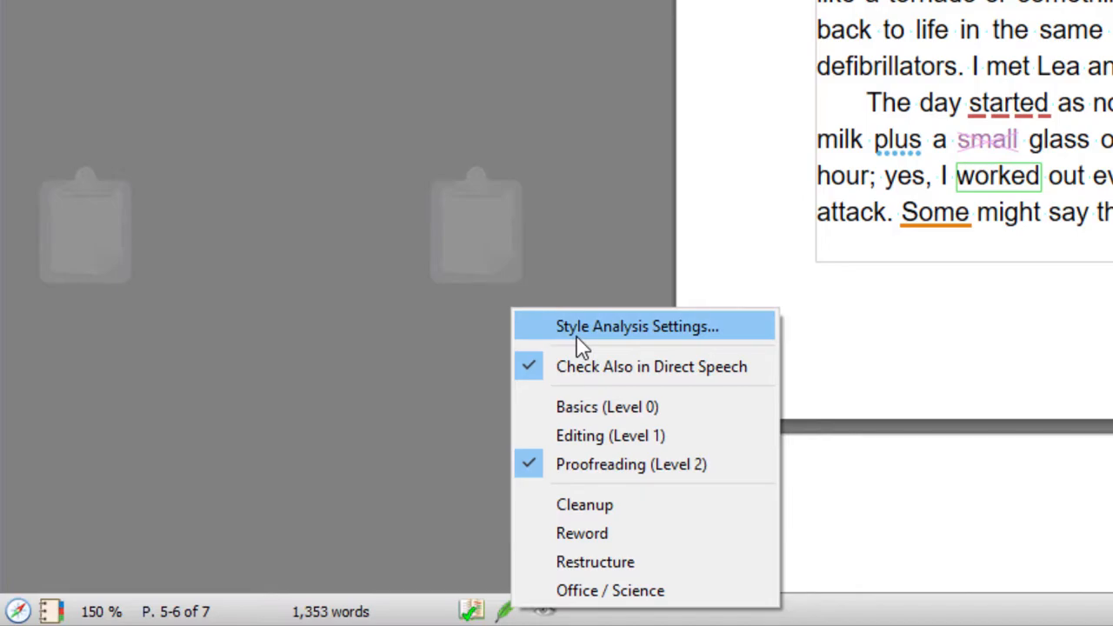
{"action": "left_click", "coordinate": [637, 327]}
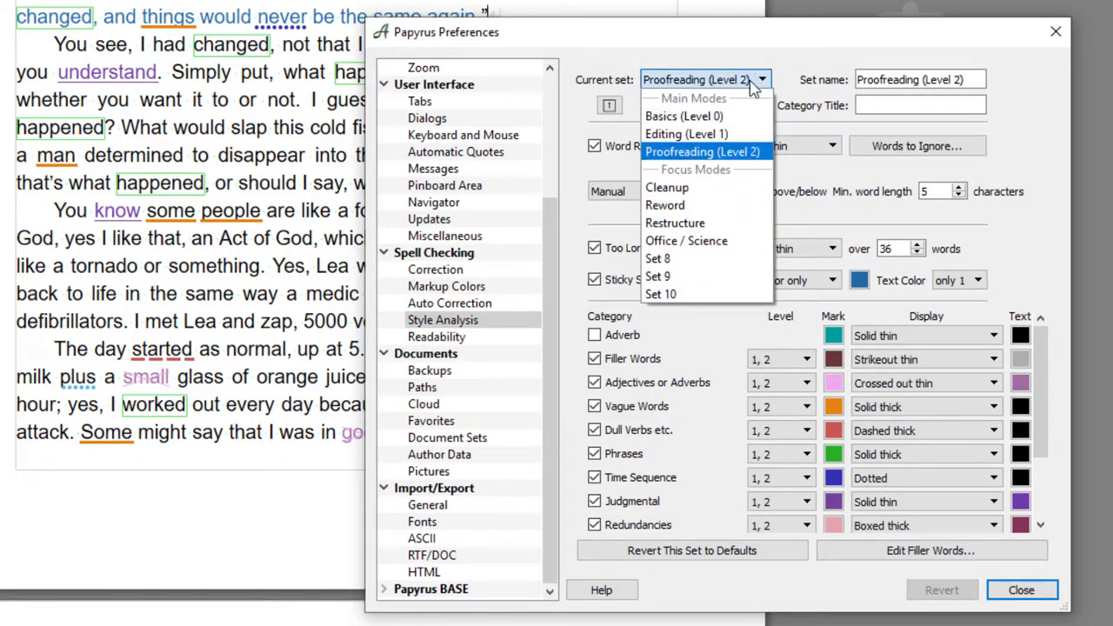
Compare the Basics (Level 0) category set with the Proofreading (Level 2) set
{"action": "left_click", "coordinate": [683, 115]}
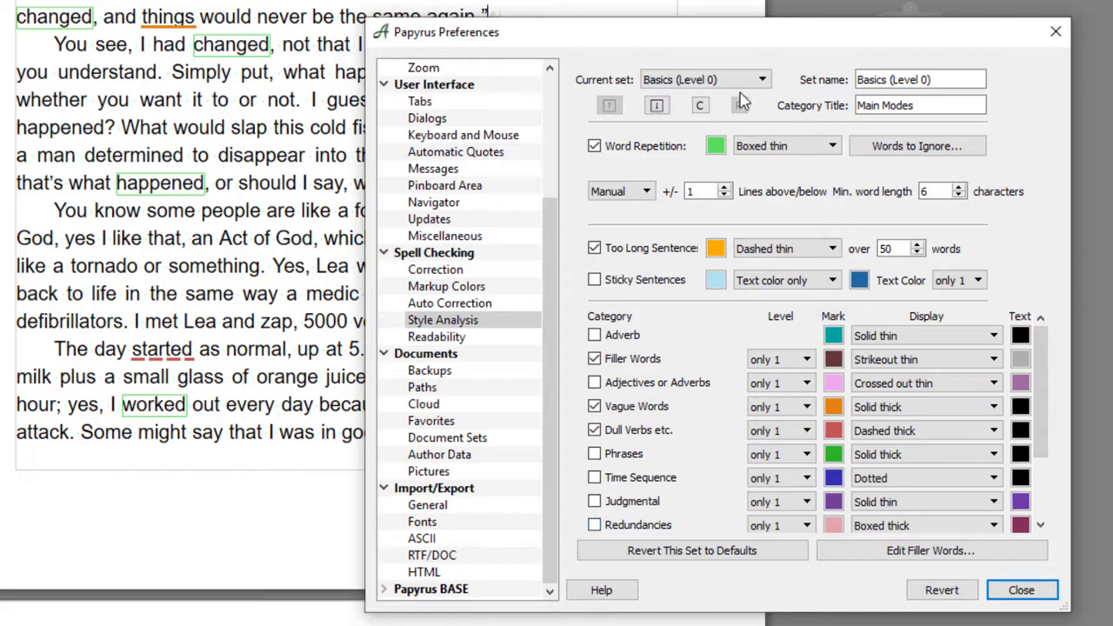
{"action": "left_click", "coordinate": [762, 80]}
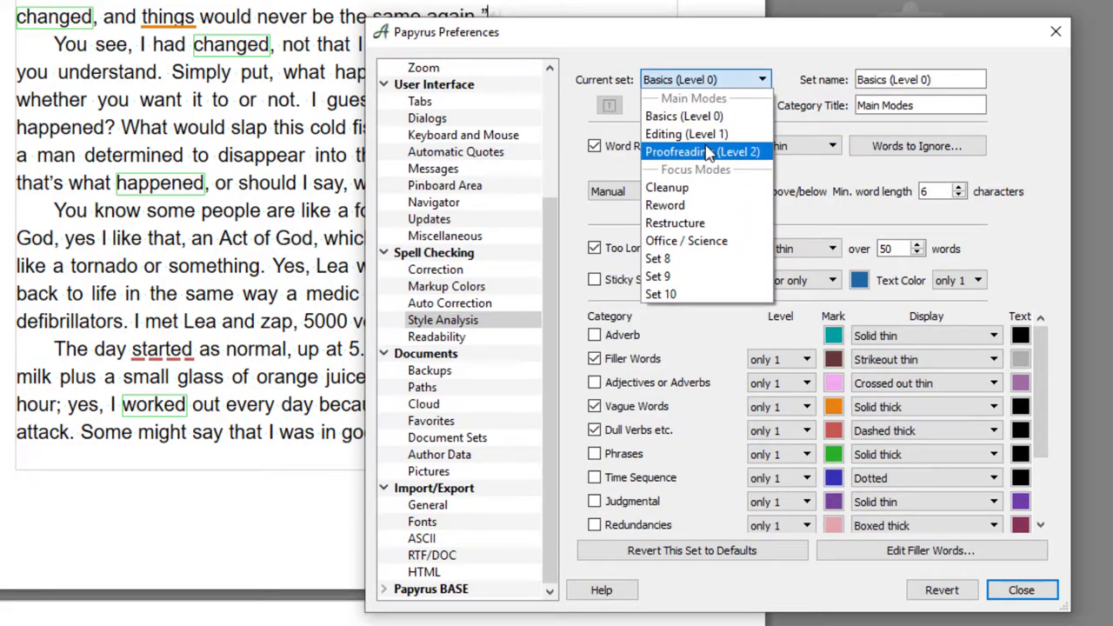
{"action": "left_click", "coordinate": [703, 151]}
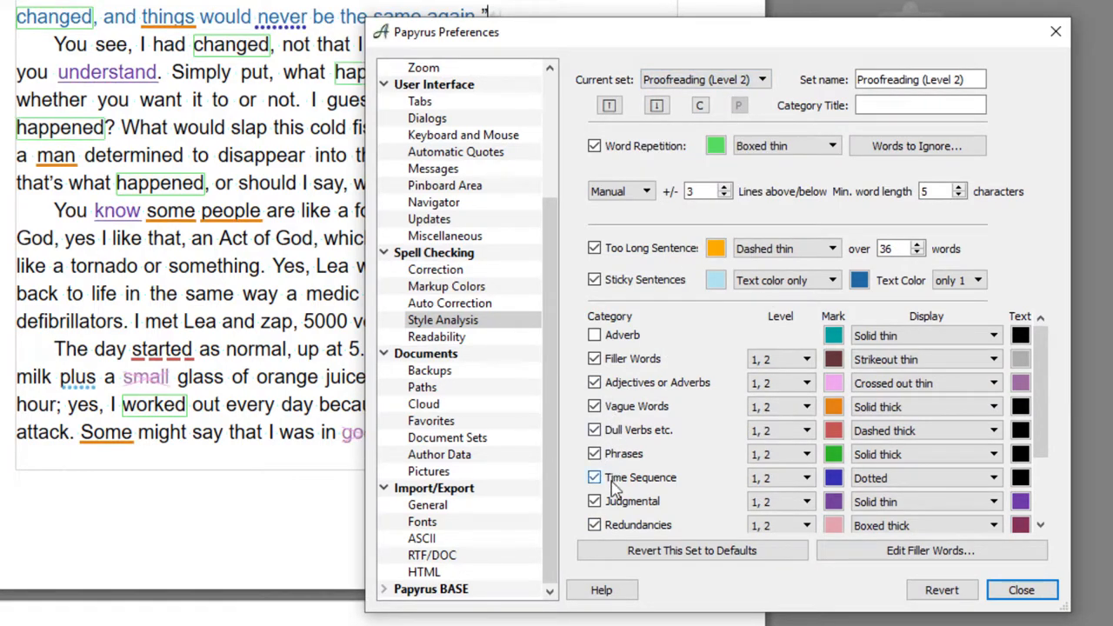
{"action": "mouse_move", "coordinate": [616, 485]}
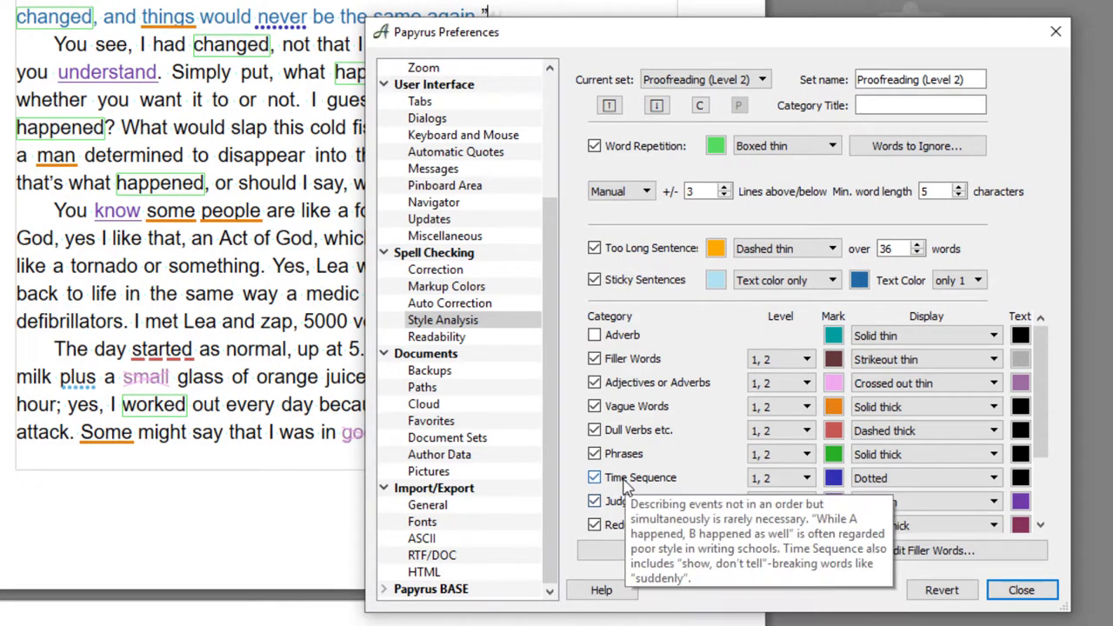
{"action": "mouse_move", "coordinate": [703, 452]}
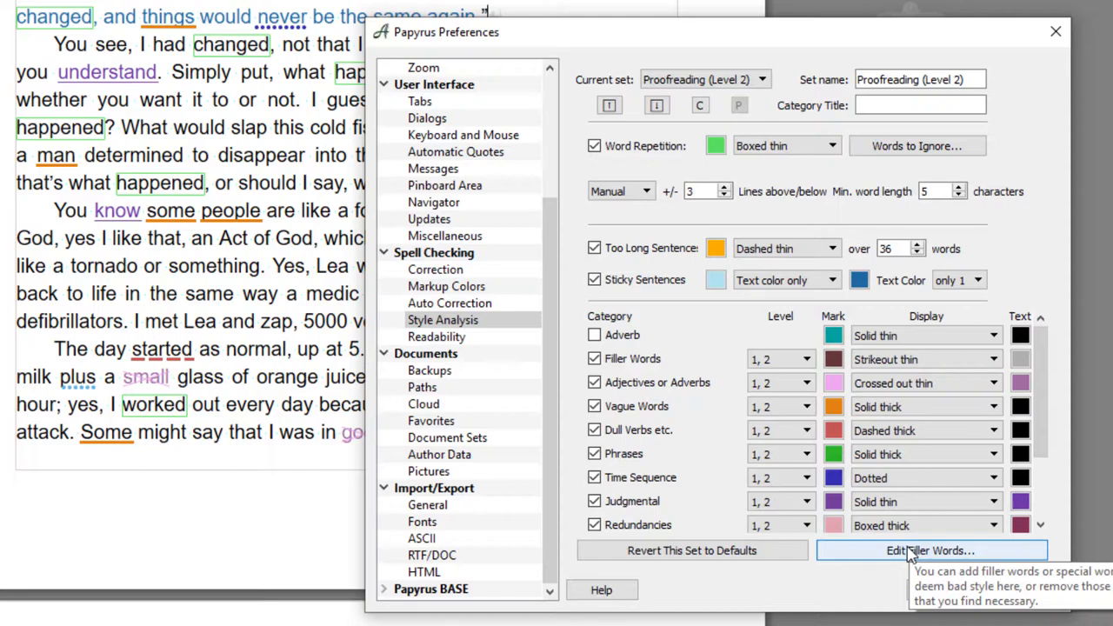
Add the word 'said' to the word list under the filler word category
{"action": "left_click", "coordinate": [931, 550]}
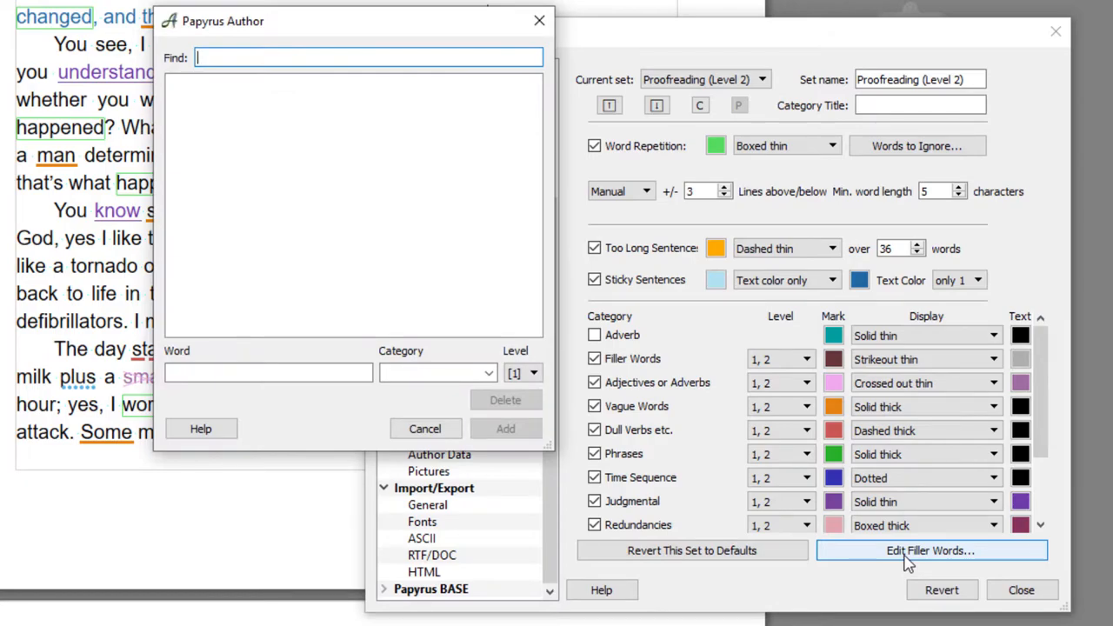
{"action": "type", "text": "said"}
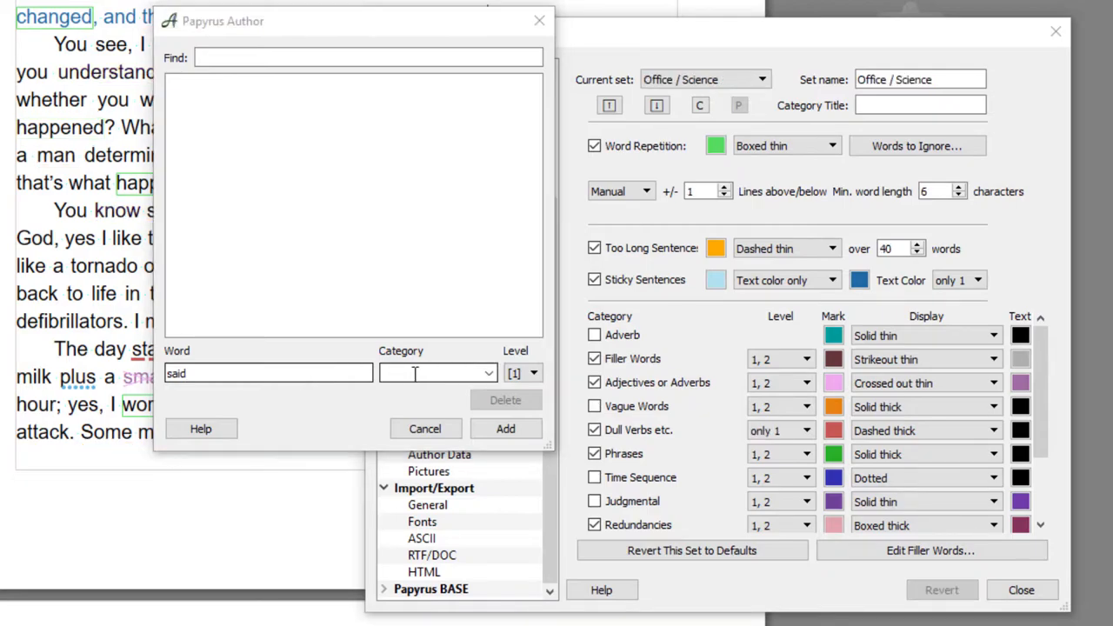
{"action": "left_click", "coordinate": [487, 372]}
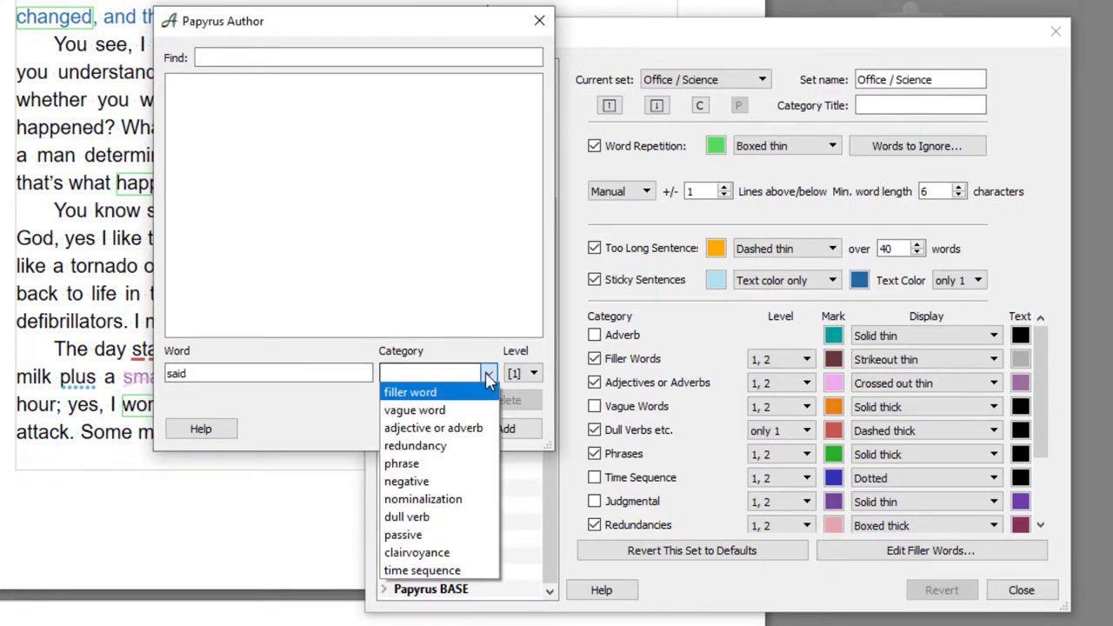
{"action": "left_click", "coordinate": [410, 391]}
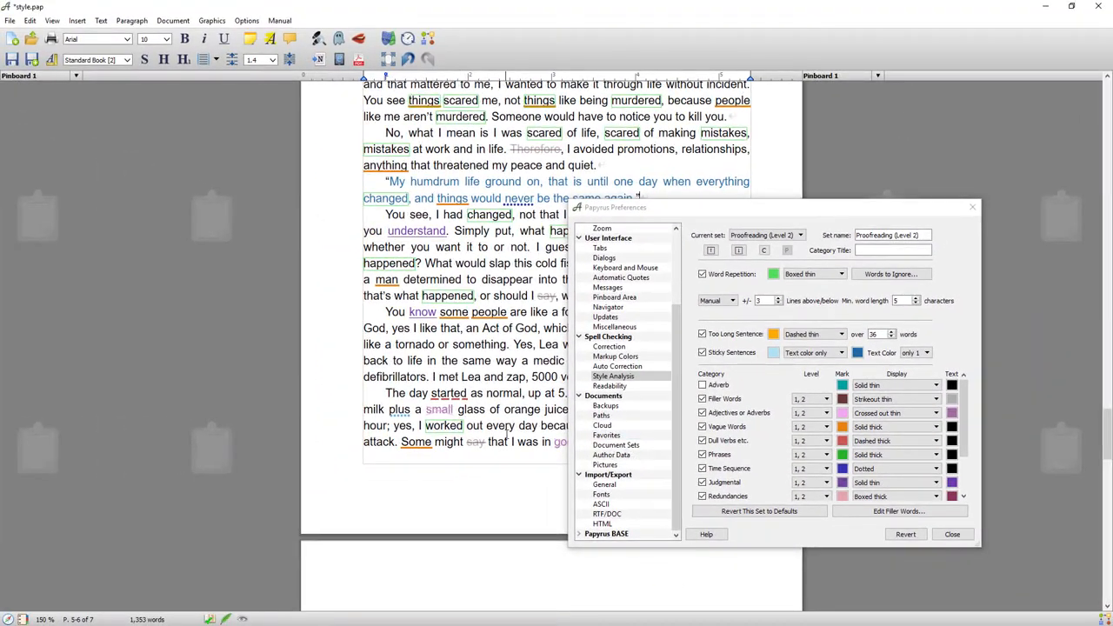
Save and close Preferences, then return to the style analysis status-bar options
{"action": "left_click", "coordinate": [954, 534]}
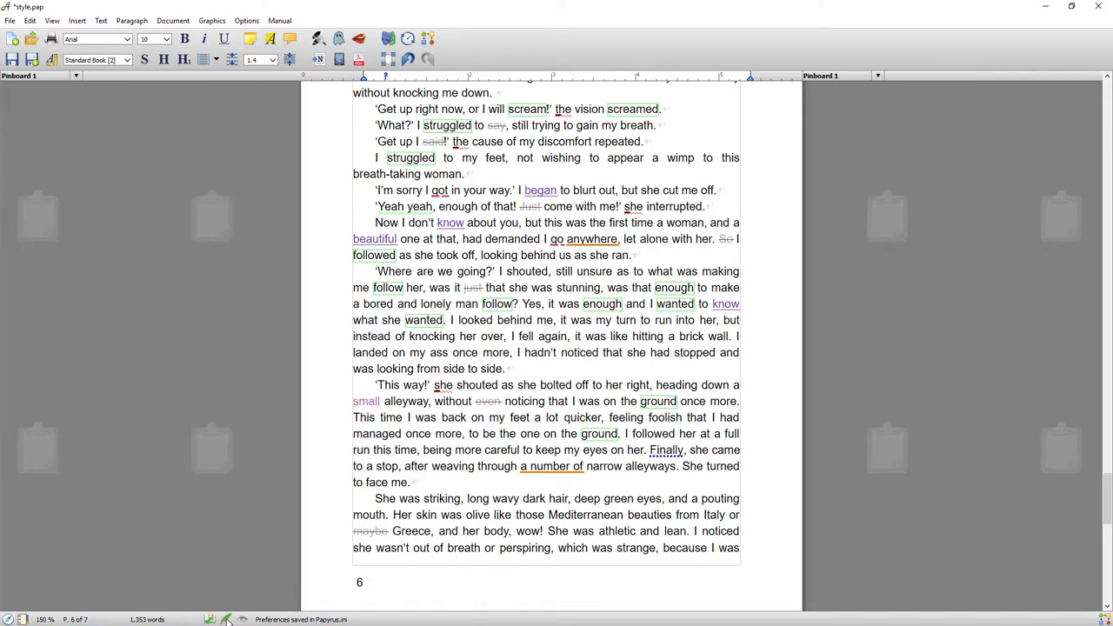
{"action": "left_click", "coordinate": [226, 619]}
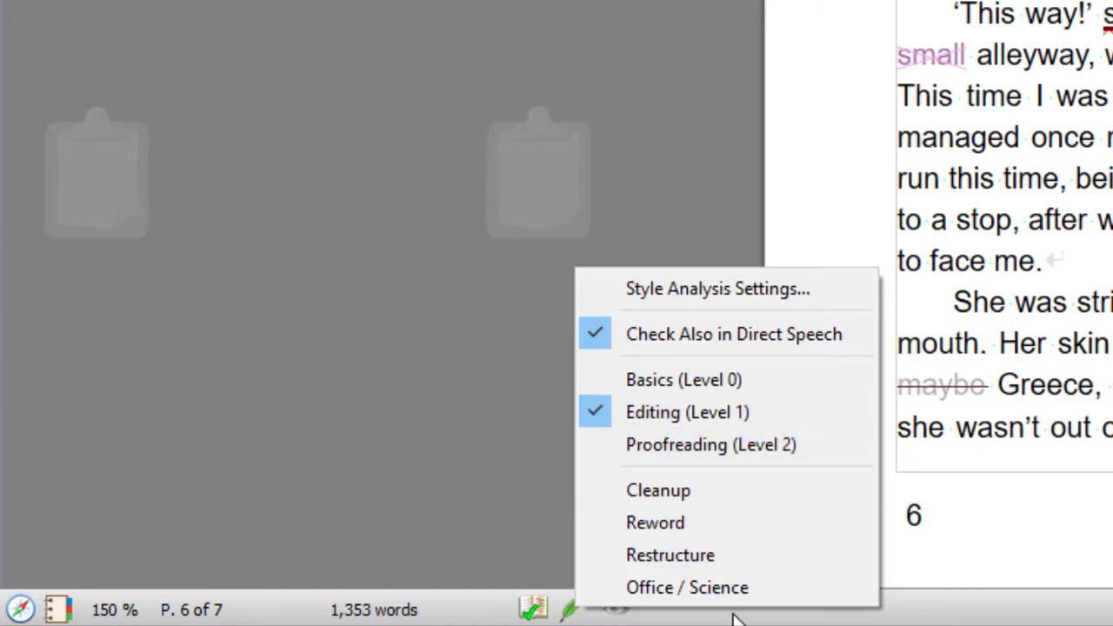
{"action": "mouse_move", "coordinate": [687, 588]}
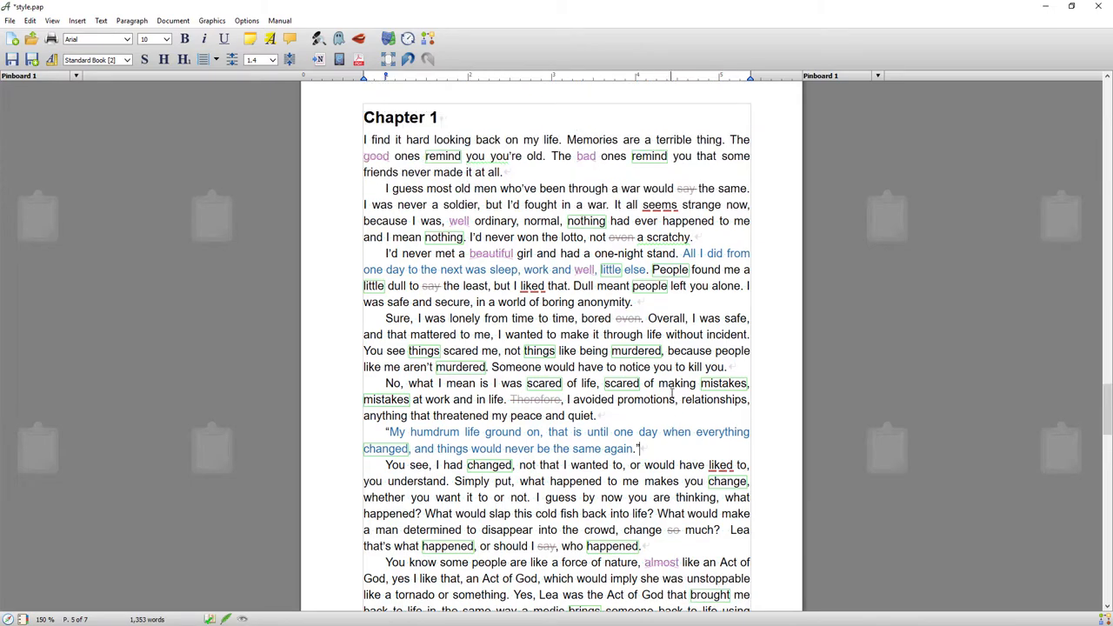
{"action": "scroll", "scroll_direction": "down", "scroll_amount": 3}
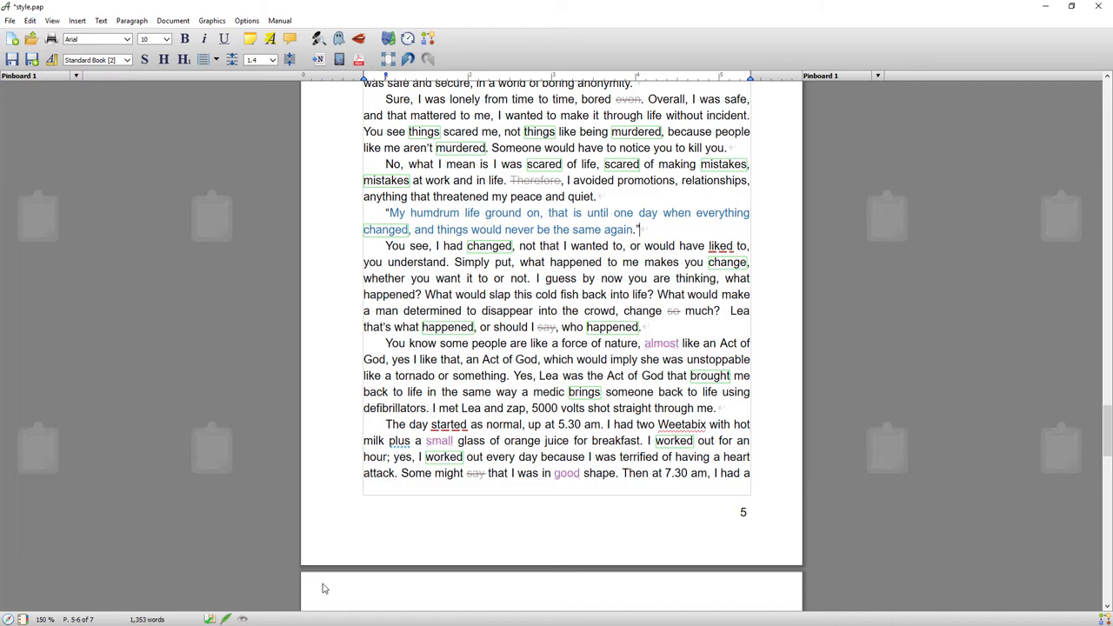
Select Office / Science as the current analysis set and close Preferences with it saved
{"action": "left_click", "coordinate": [224, 619]}
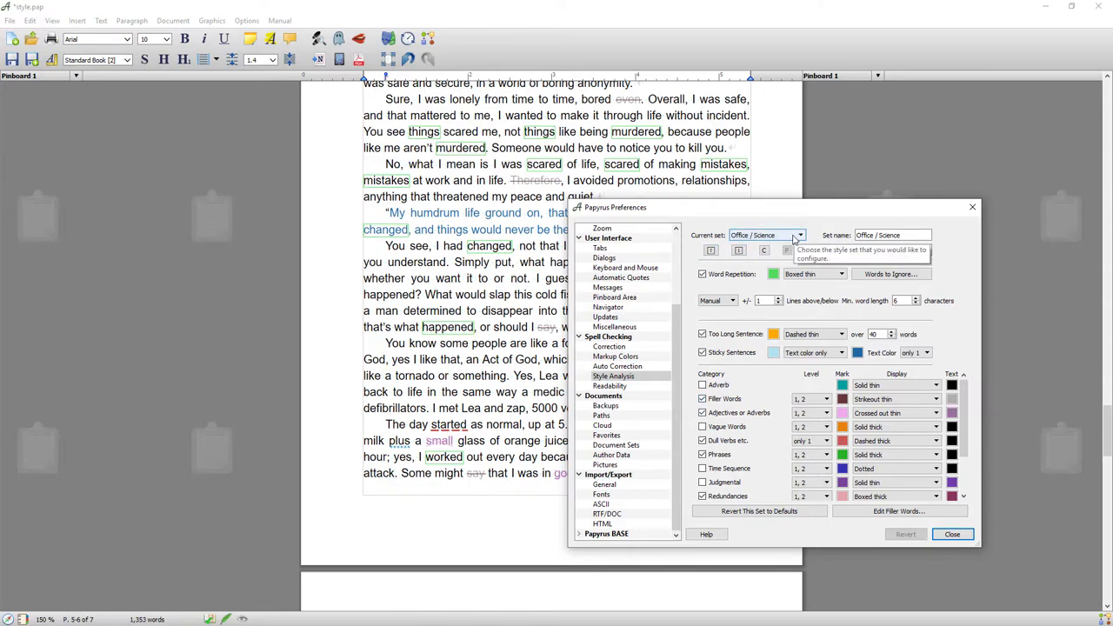
{"action": "left_click", "coordinate": [953, 534]}
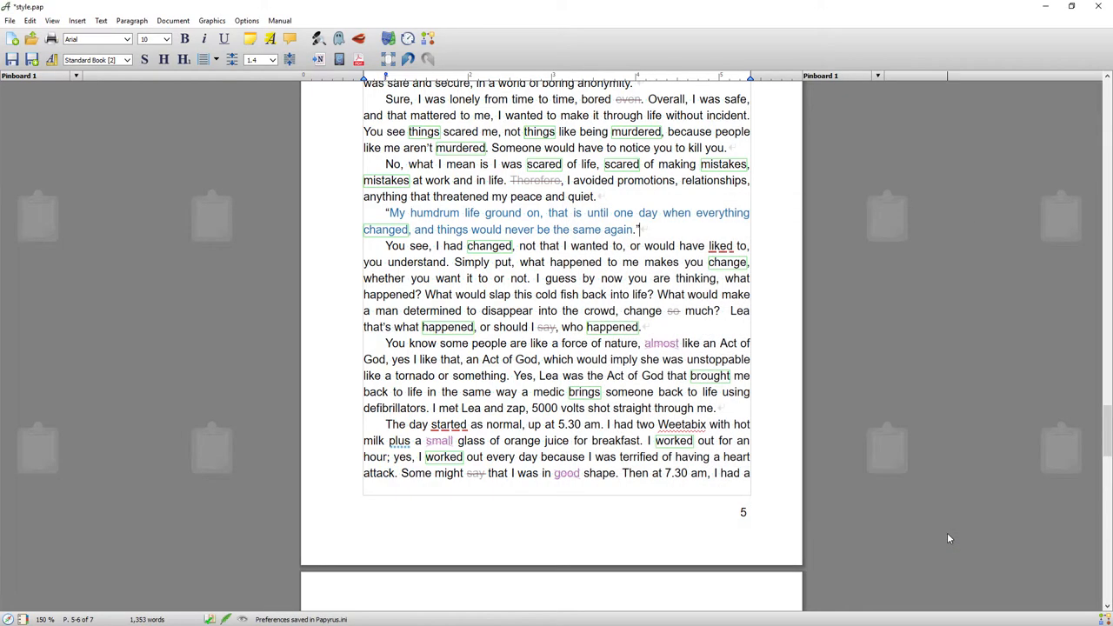